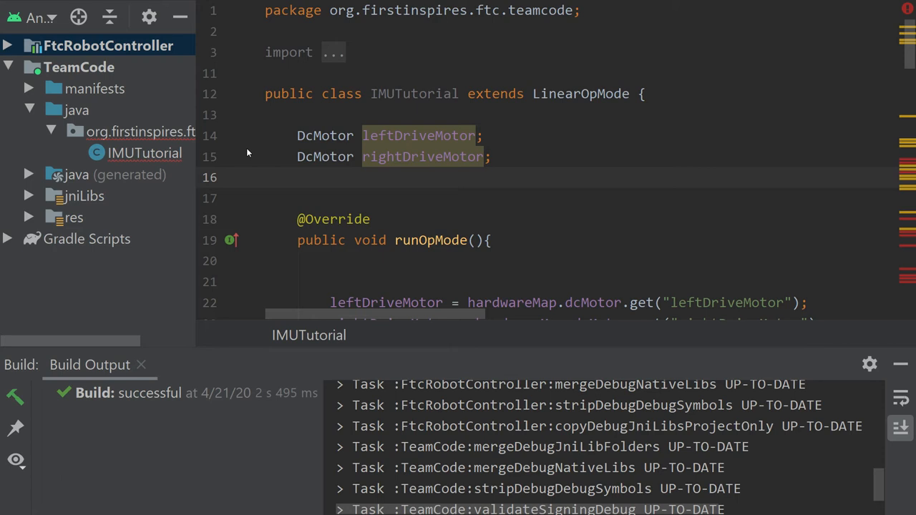
# Step: Place the cursor after the rightDriveMotor declaration to add a blank line
pyautogui.click(297, 177)
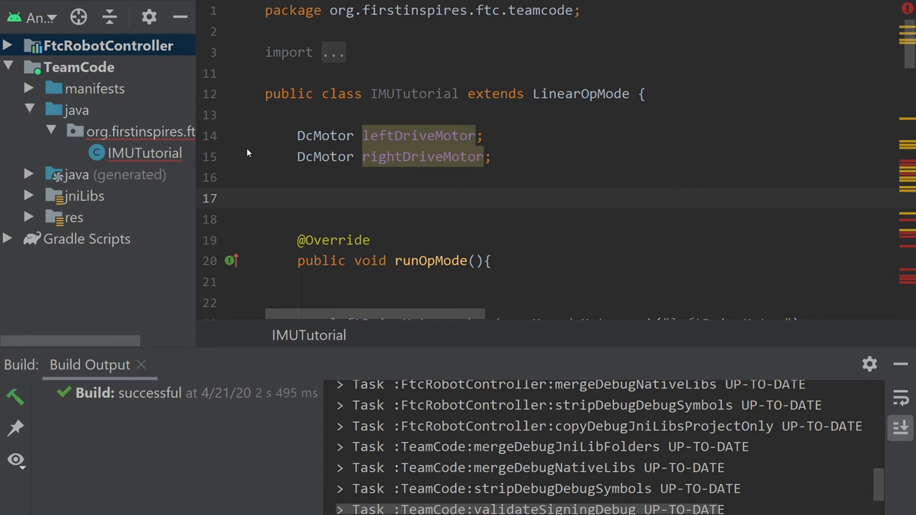
# Step: Declare a BNO055IMU field named imu below the drive motors
pyautogui.write('B')
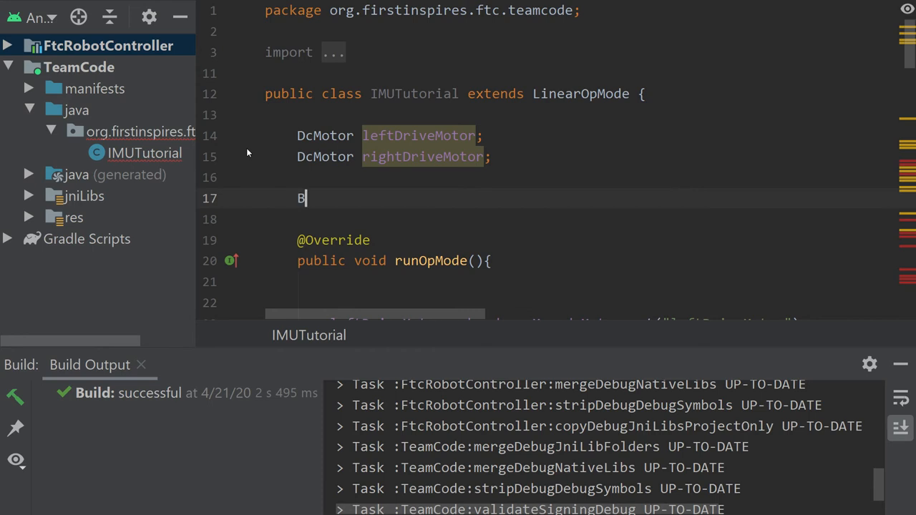
pyautogui.write('B')
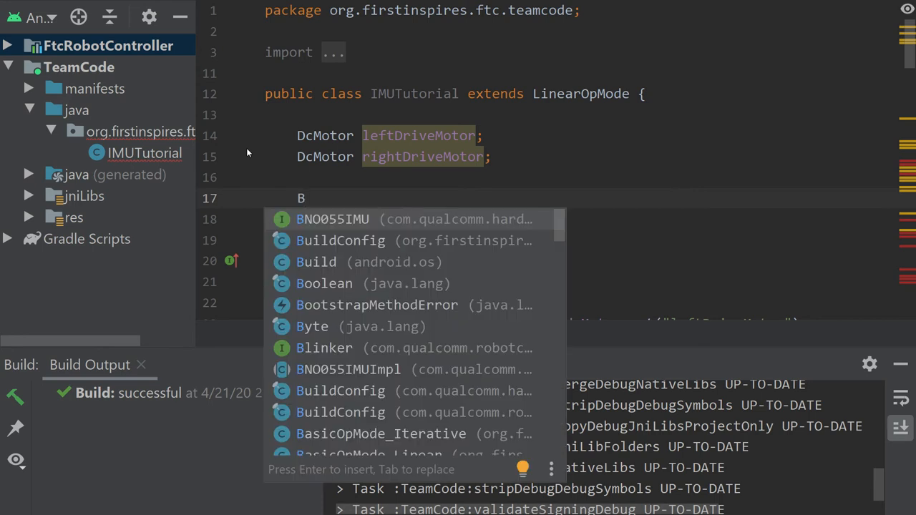
pyautogui.click(332, 219)
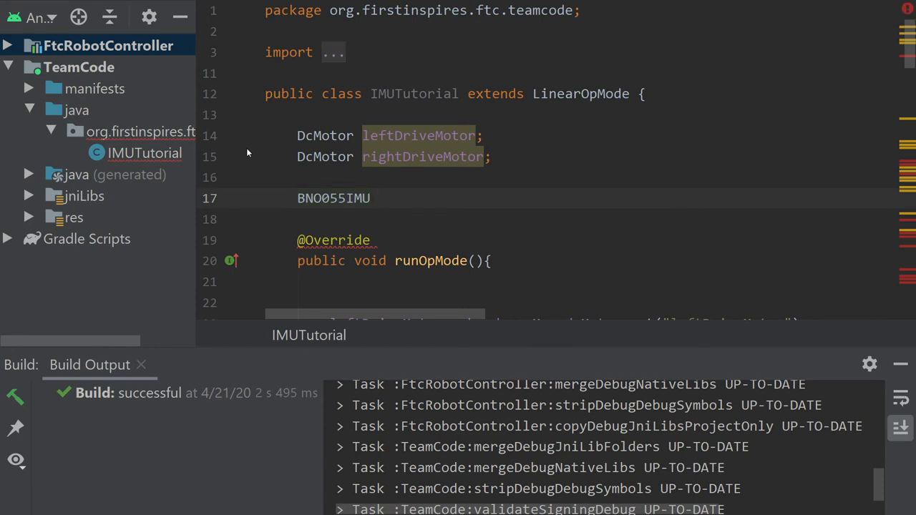
pyautogui.click(377, 198)
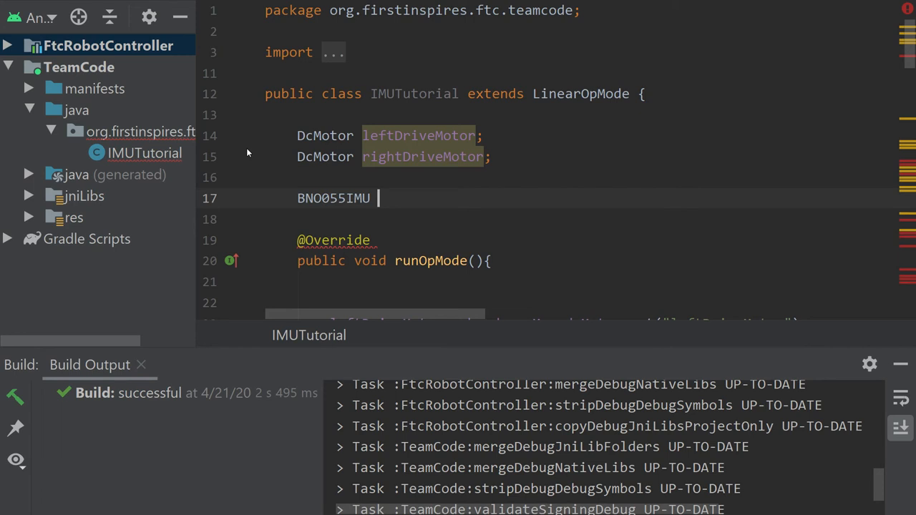
pyautogui.write('imu;')
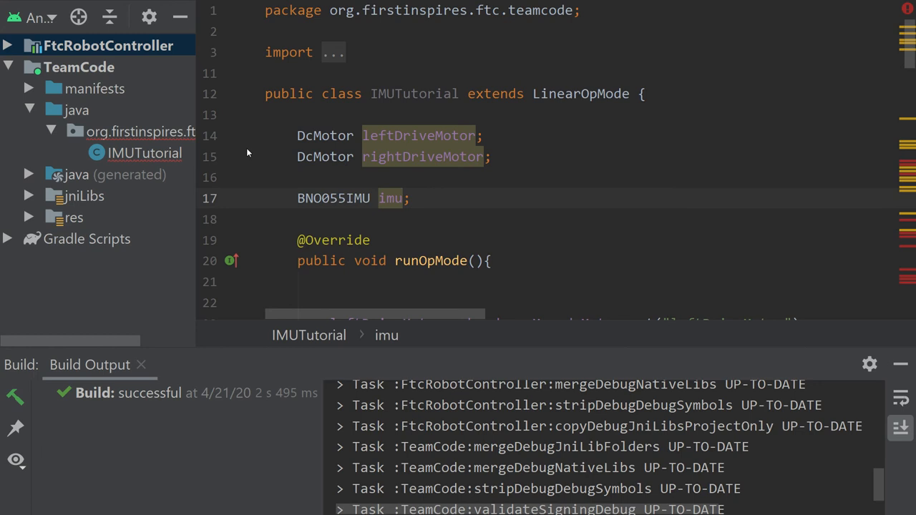
pyautogui.click(410, 198)
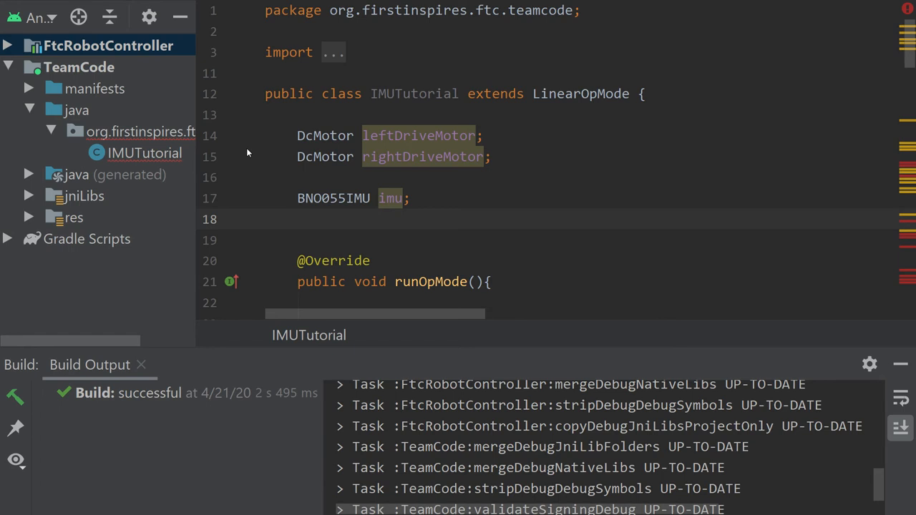
# Step: Declare an Orientation field named angles
pyautogui.write('Orientation')
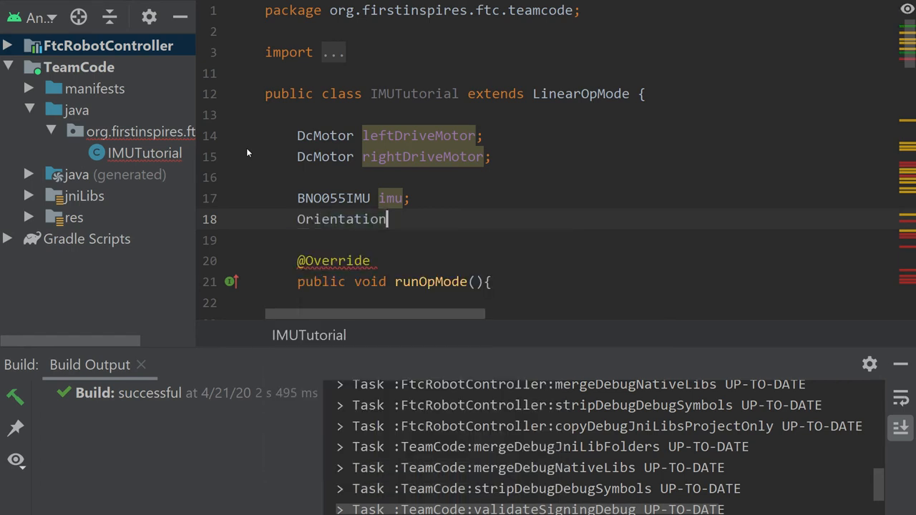
pyautogui.write('angles')
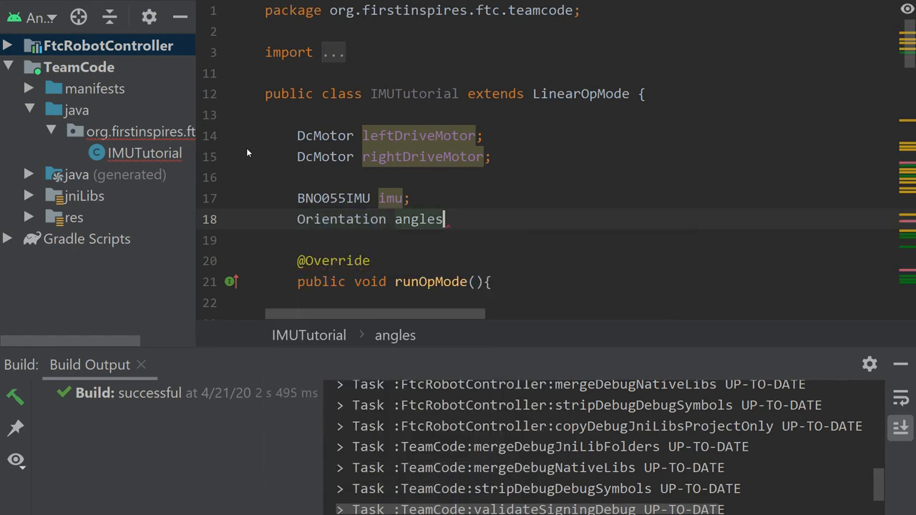
pyautogui.write(';')
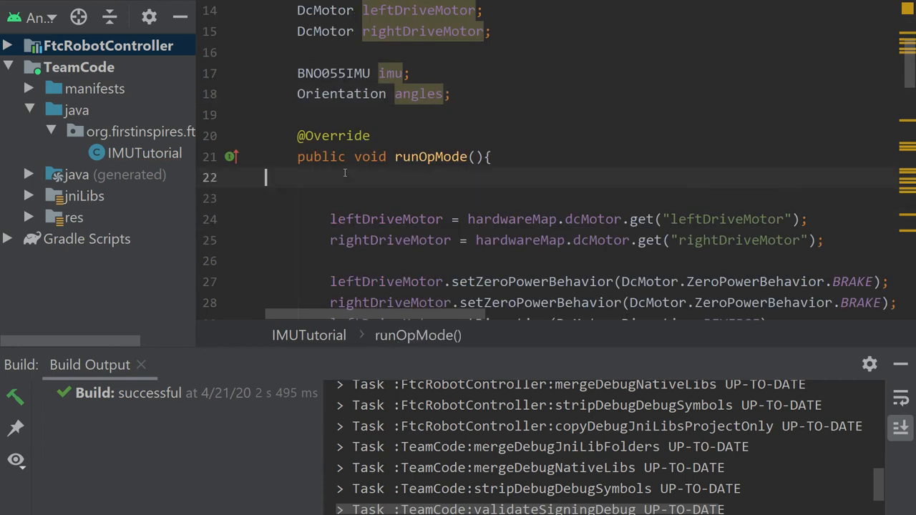
# Step: Write 'BNO055IMU.Parameters parameters = new BNO055IMU.Parameters()' at the top of runOpMode
pyautogui.click(297, 176)
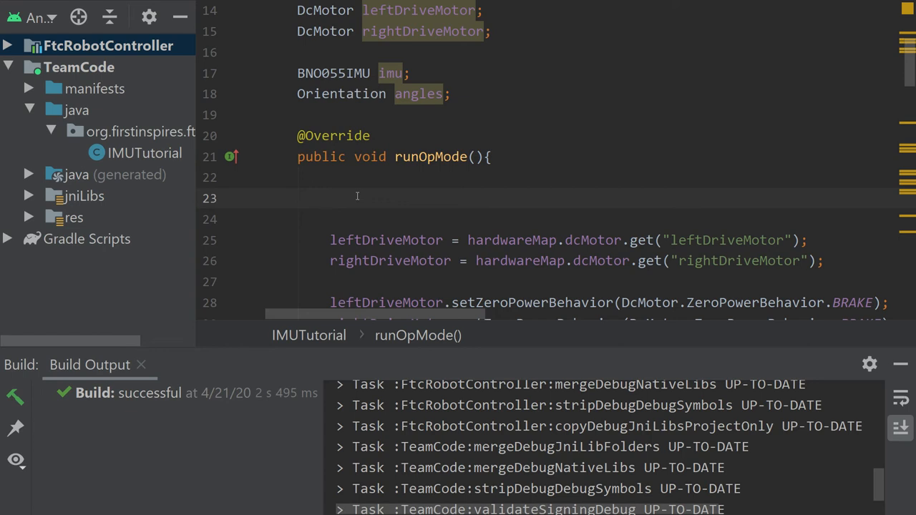
pyautogui.write('BNO055IMU')
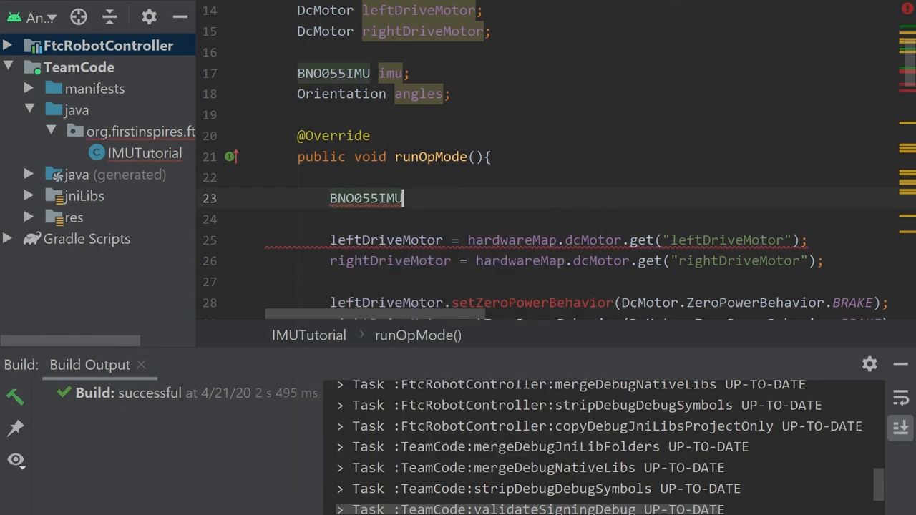
pyautogui.write('.Parameters')
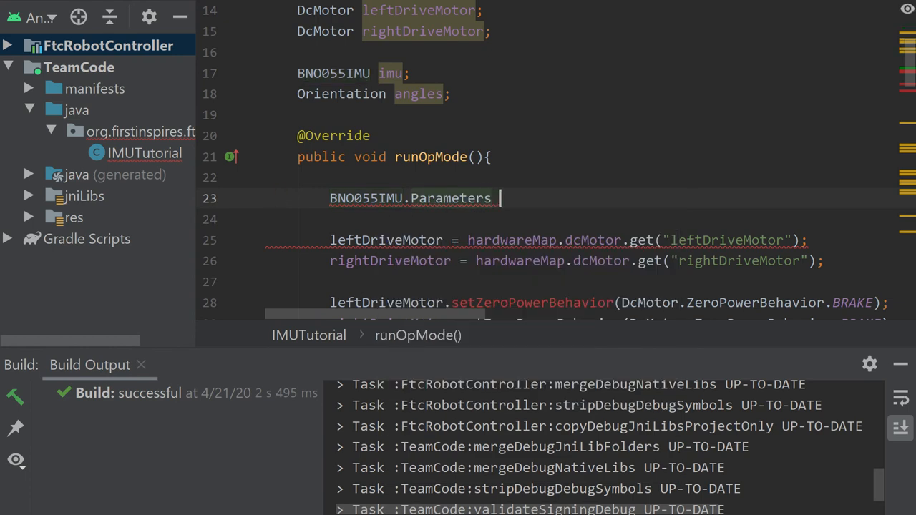
pyautogui.write('parameters')
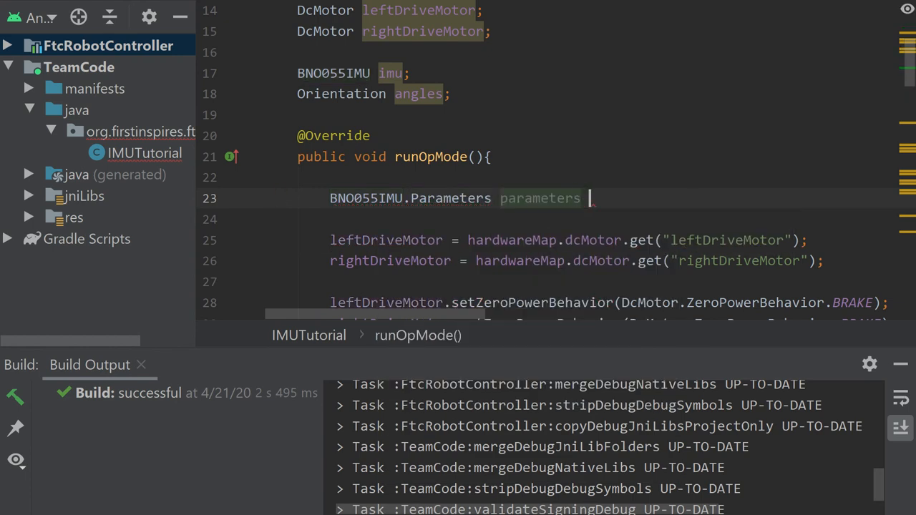
pyautogui.write('= n')
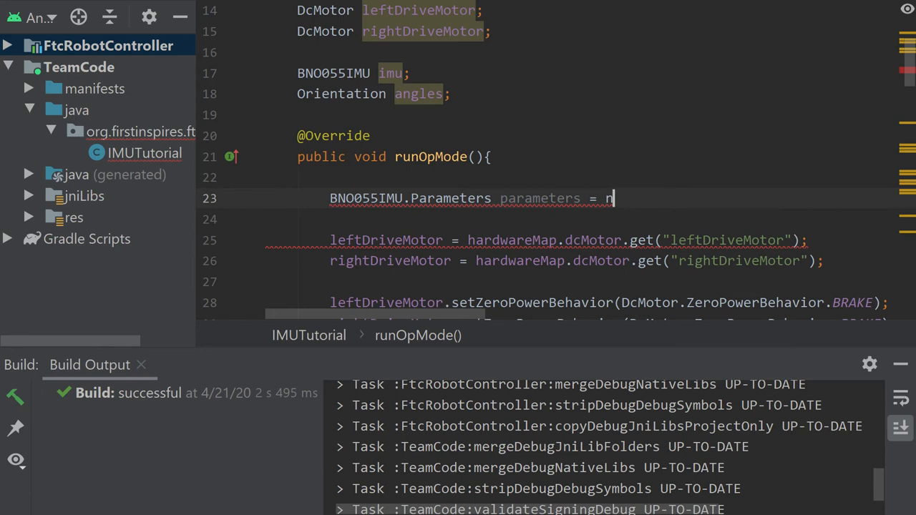
pyautogui.write('ew')
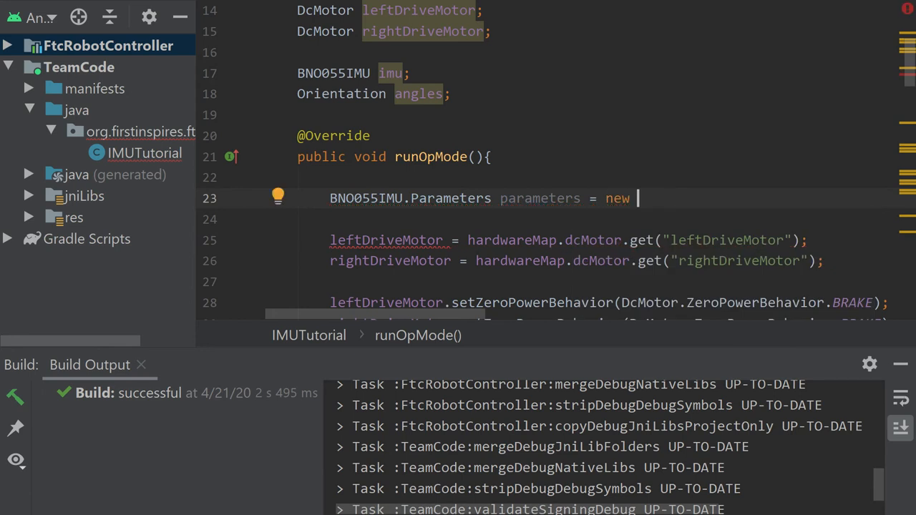
pyautogui.write('BNO055IMU.Parameters();')
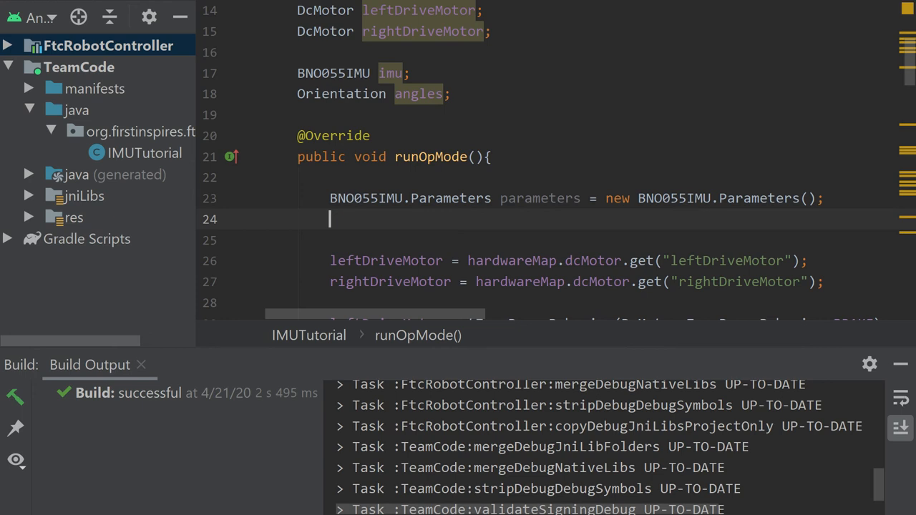
# Step: Set parameters.angleUnit to BNO055IMU.AngleUnit.DEGREES
pyautogui.write('parameters')
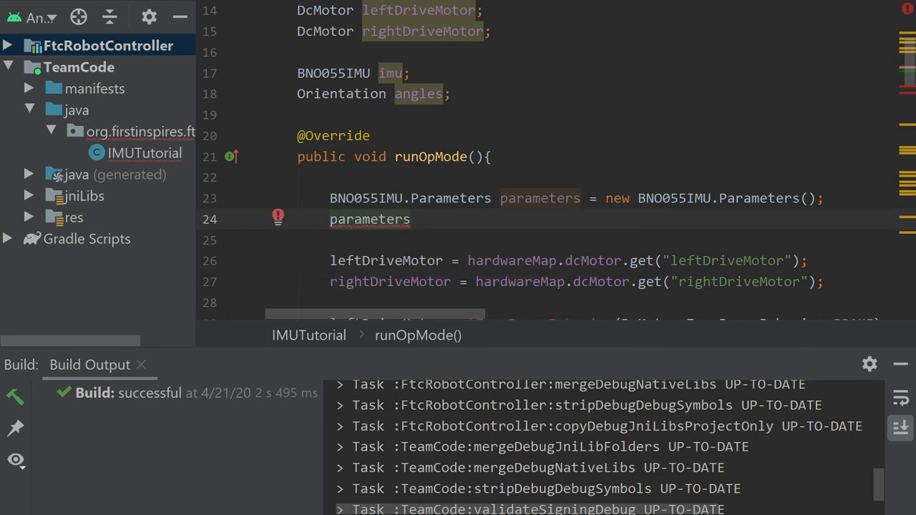
pyautogui.write('.angleUnit =')
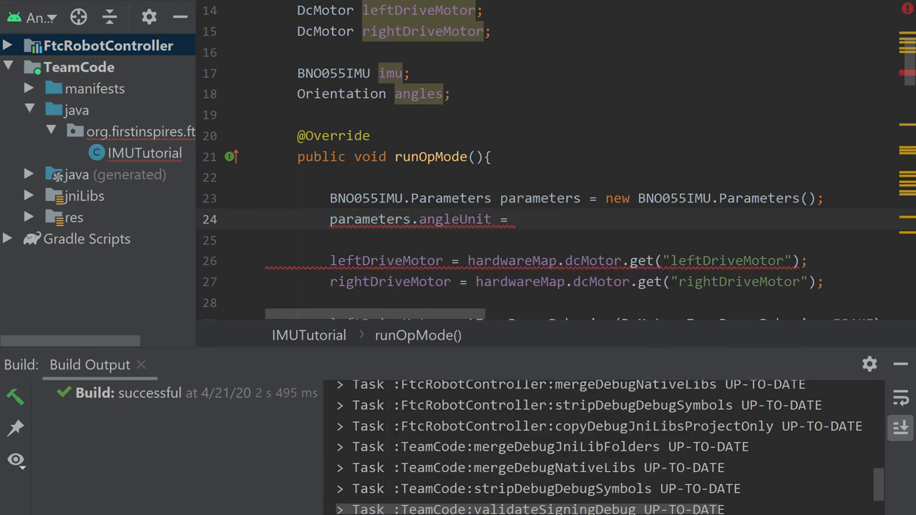
pyautogui.write('BNO055IMU.AngleUnit.DEGREES;')
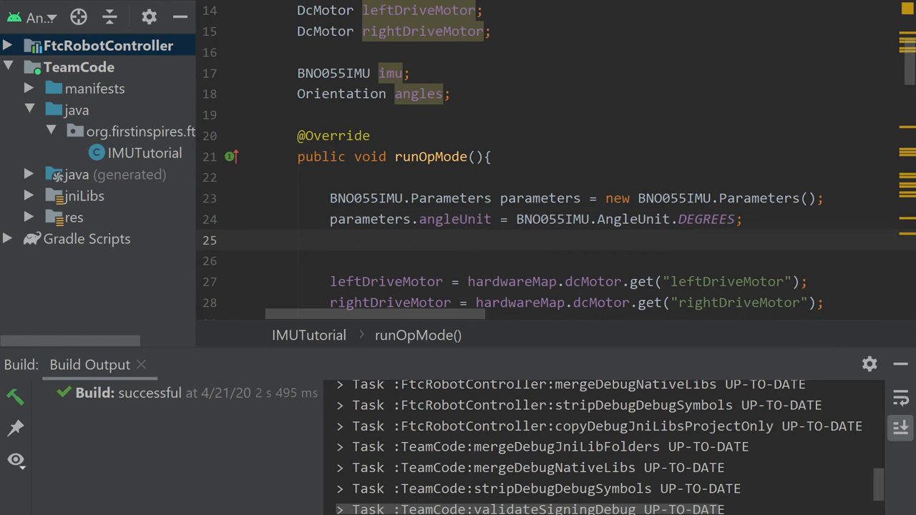
# Step: Set parameters.calibrationDataFile to "BNO055IMUCalibration.json" and start an imu assignment
pyautogui.click(329, 240)
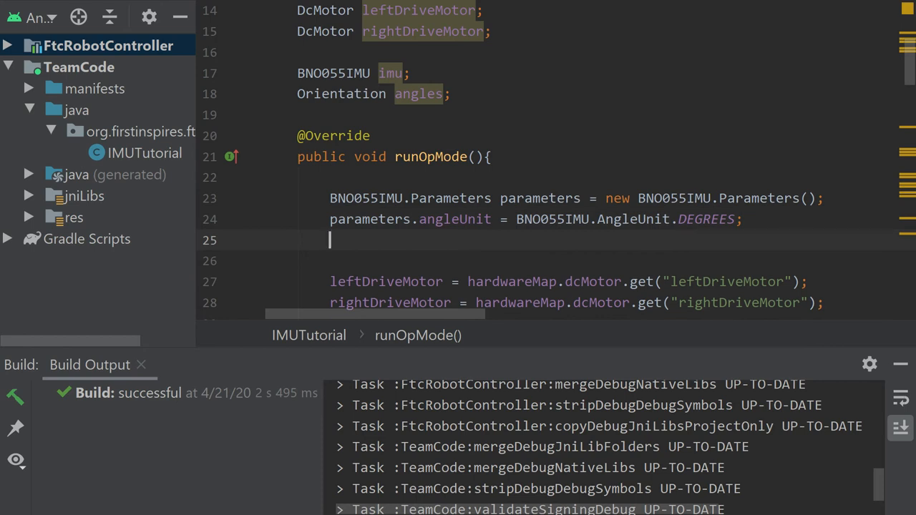
pyautogui.write('parameters')
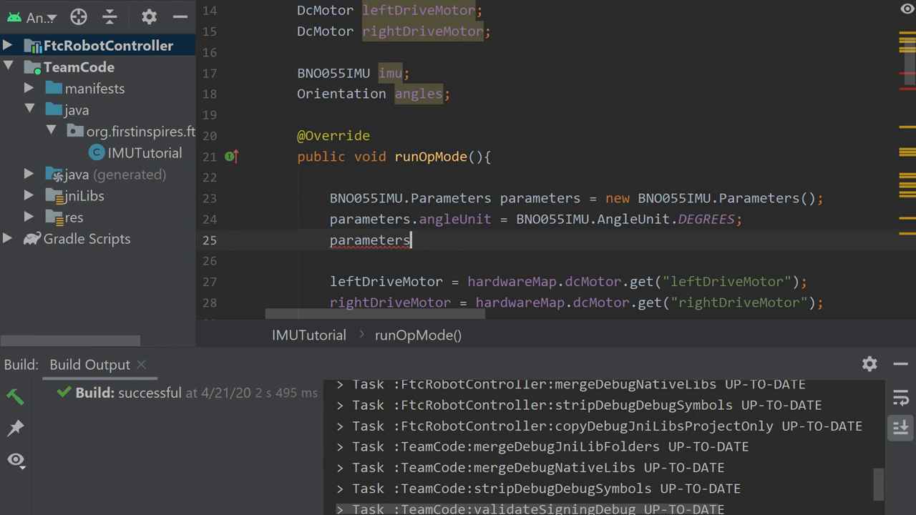
pyautogui.write('.calibrationDataFile =')
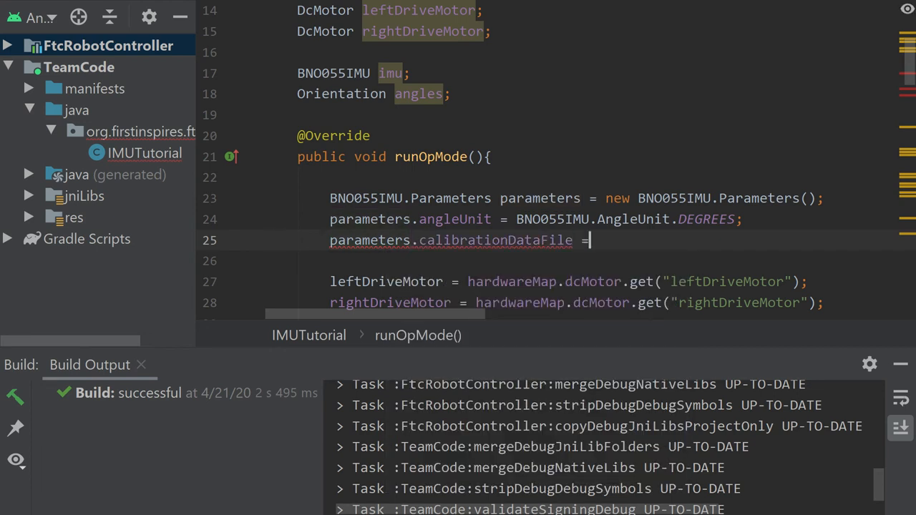
pyautogui.write('"BNO055IMUCalibration.json";')
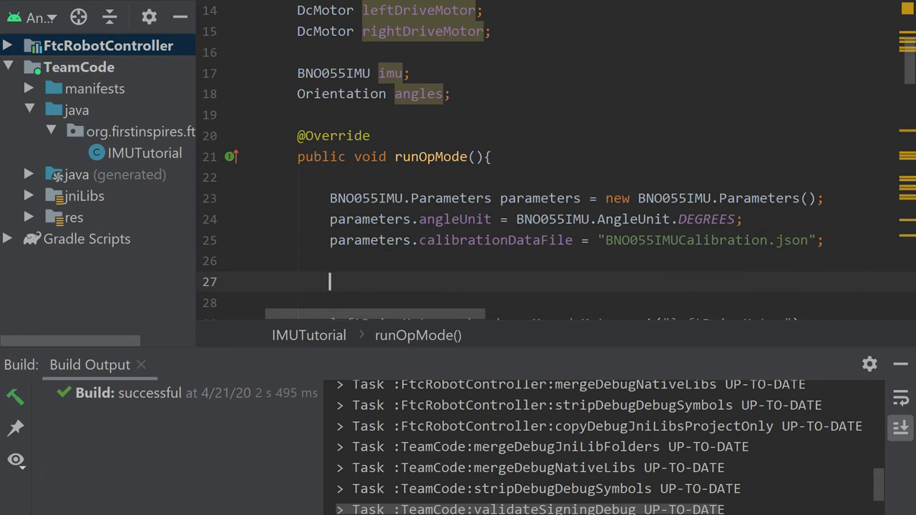
pyautogui.write('imu =')
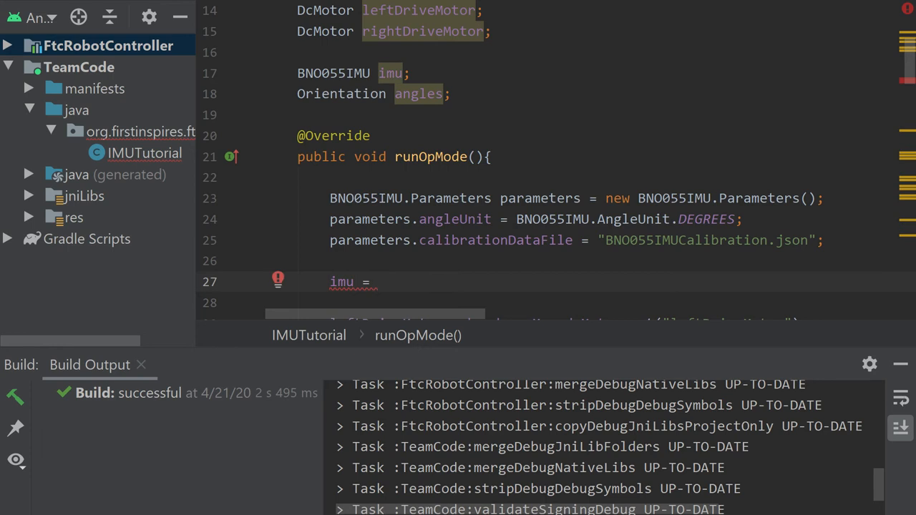
# Step: Assign imu = hardwareMap.get(BNO055IMU.class, "imu")
pyautogui.write('hardwareMap')
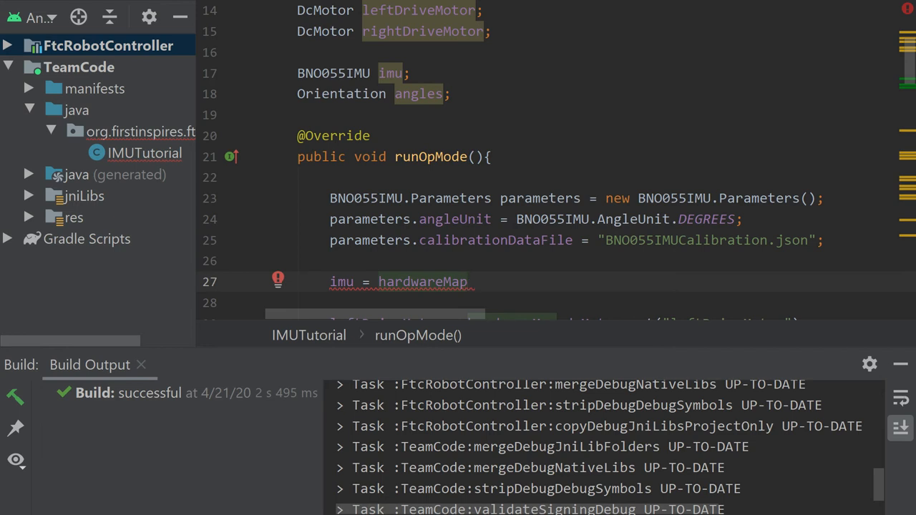
pyautogui.write('.get(')
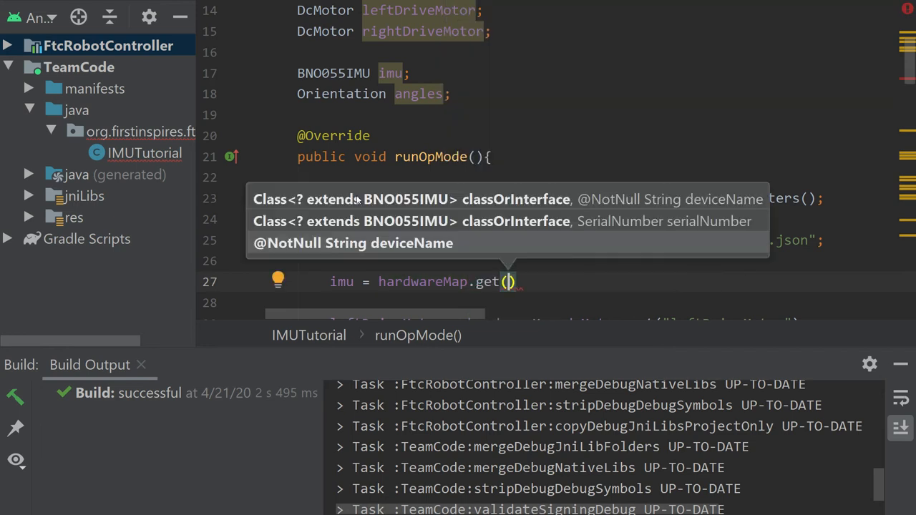
pyautogui.write('BNO055IMU.class')
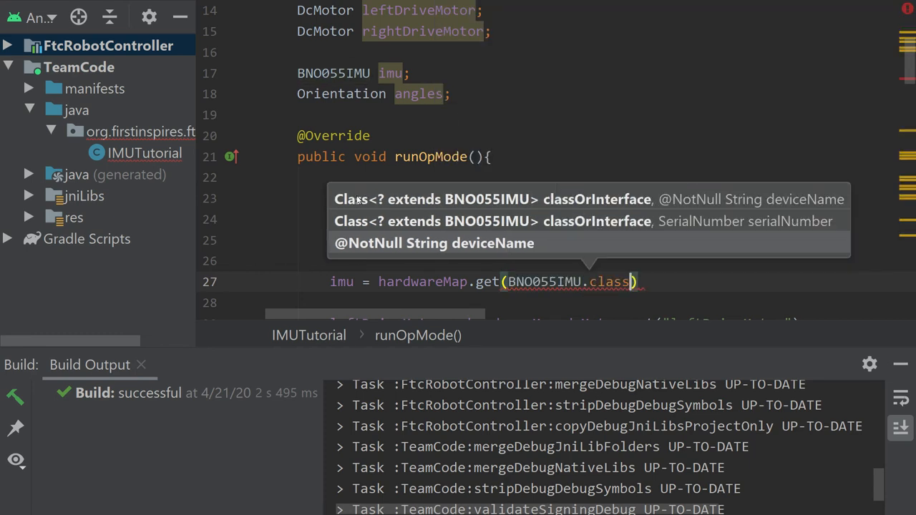
pyautogui.write(',')
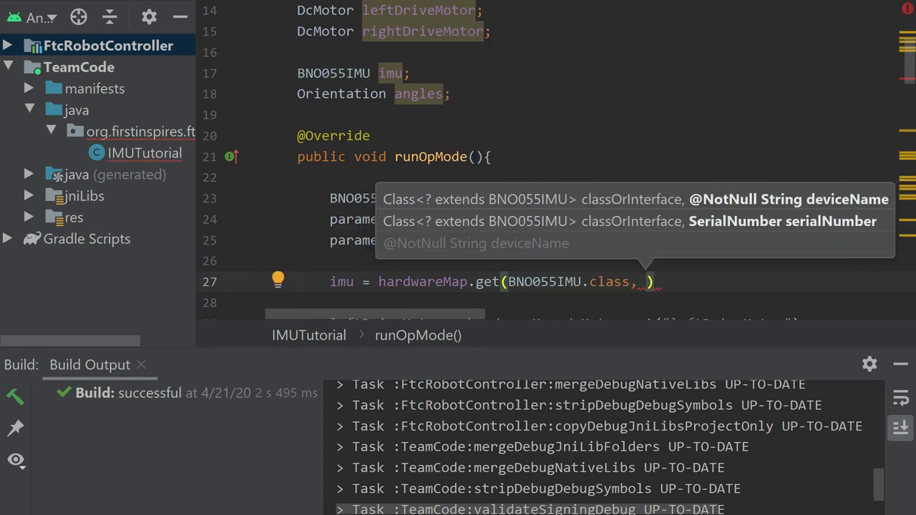
pyautogui.write('deviceName: "imu"')
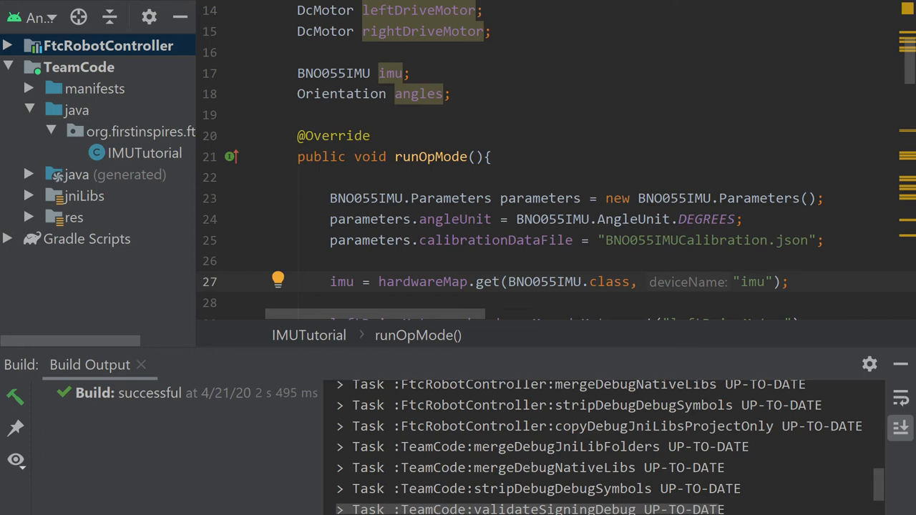
pyautogui.doubleClick(749, 282)
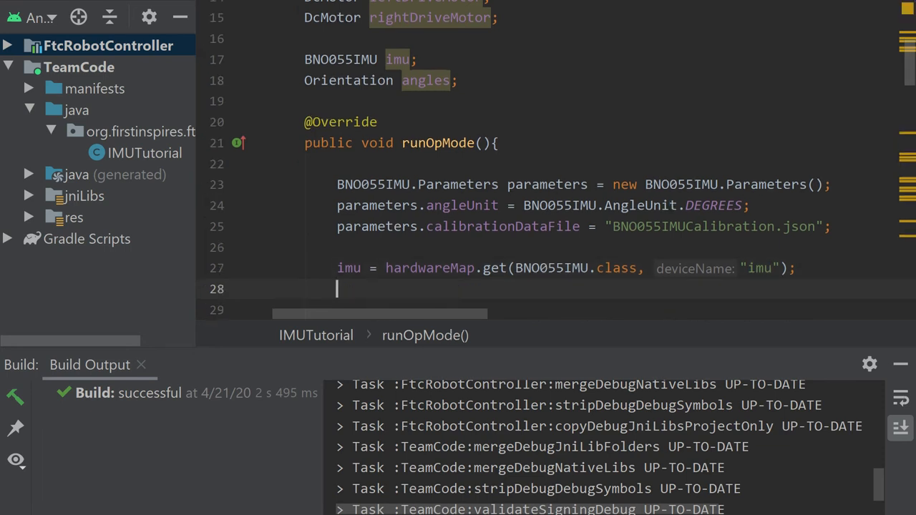
# Step: Add imu.initialize(parameters) and move to the empty line after waitForStart()
pyautogui.write('i')
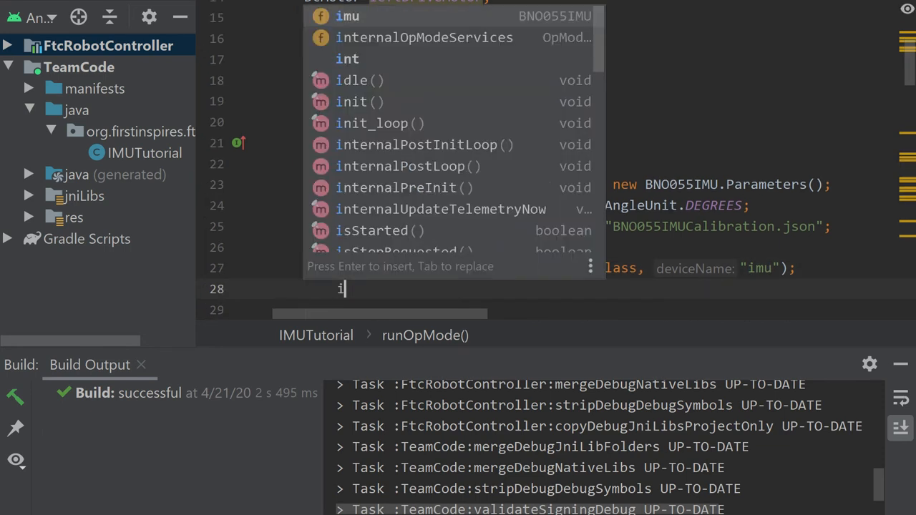
pyautogui.write('mu.initialize(parameters);')
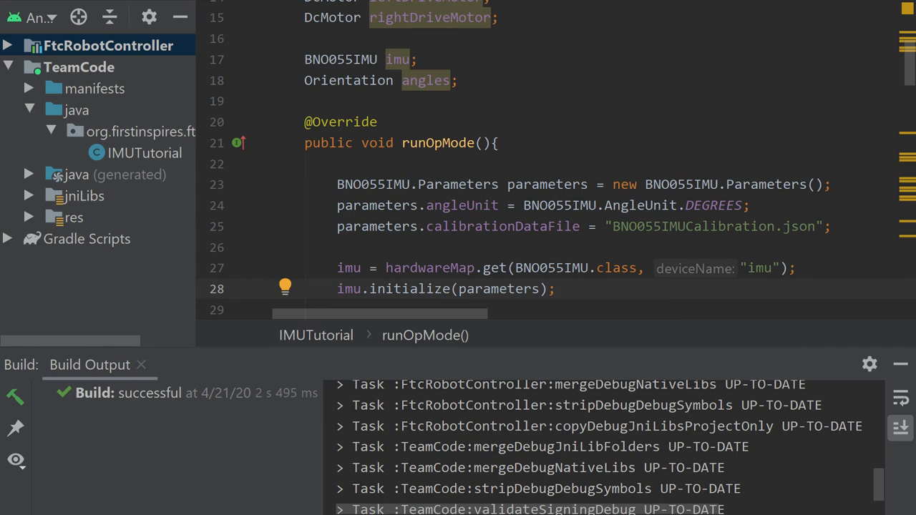
pyautogui.scroll(-3)
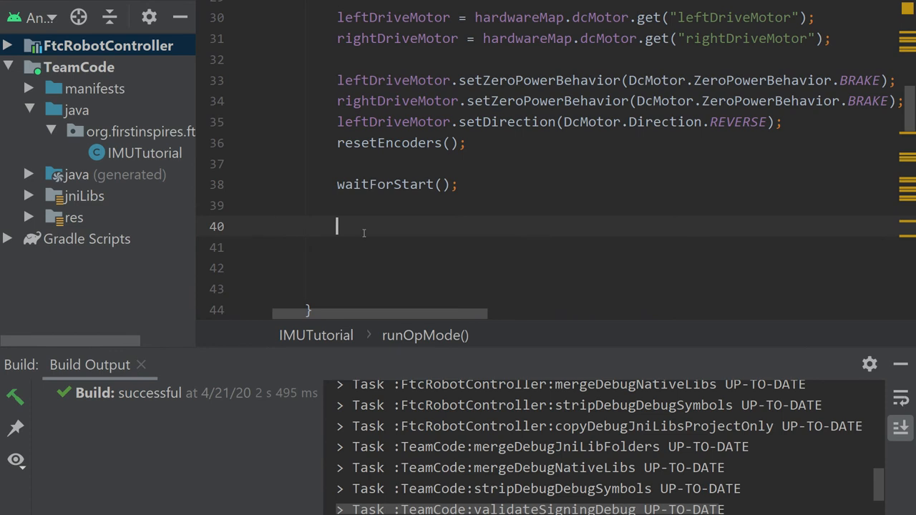
pyautogui.scroll(3)
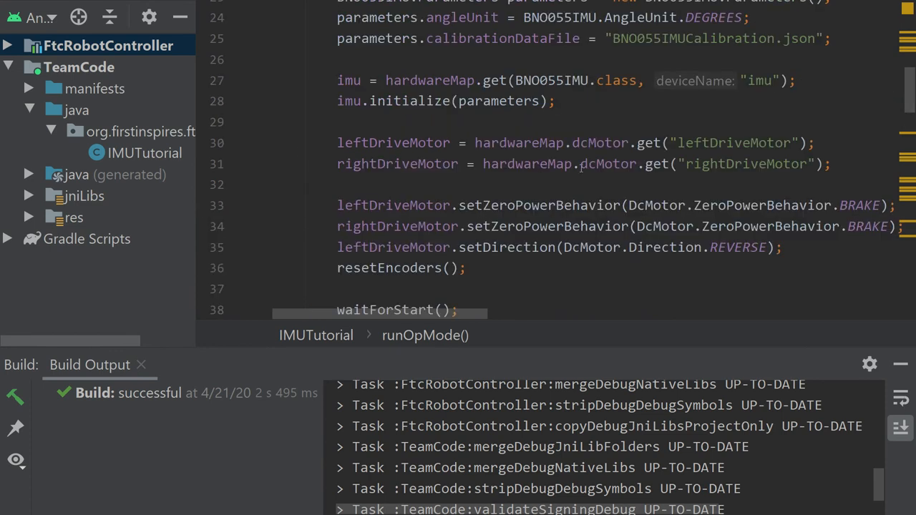
pyautogui.scroll(-3)
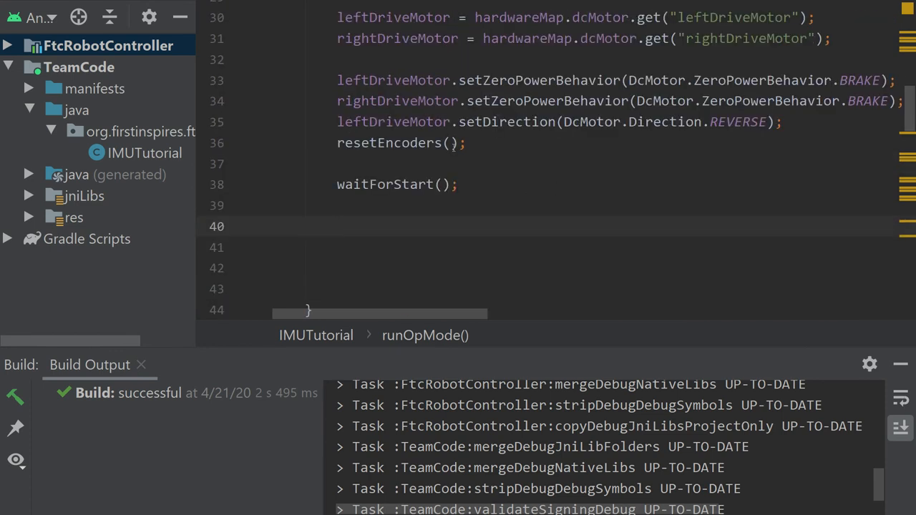
pyautogui.scroll(3)
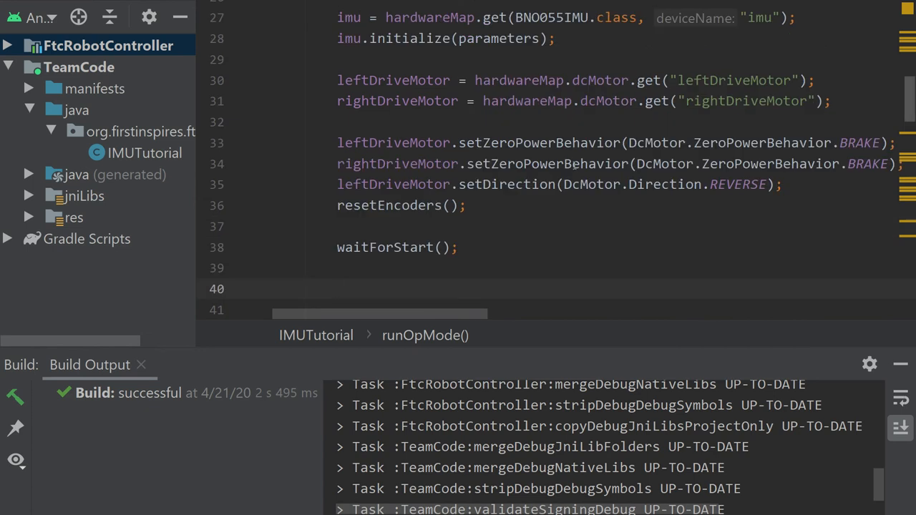
pyautogui.scroll(-3)
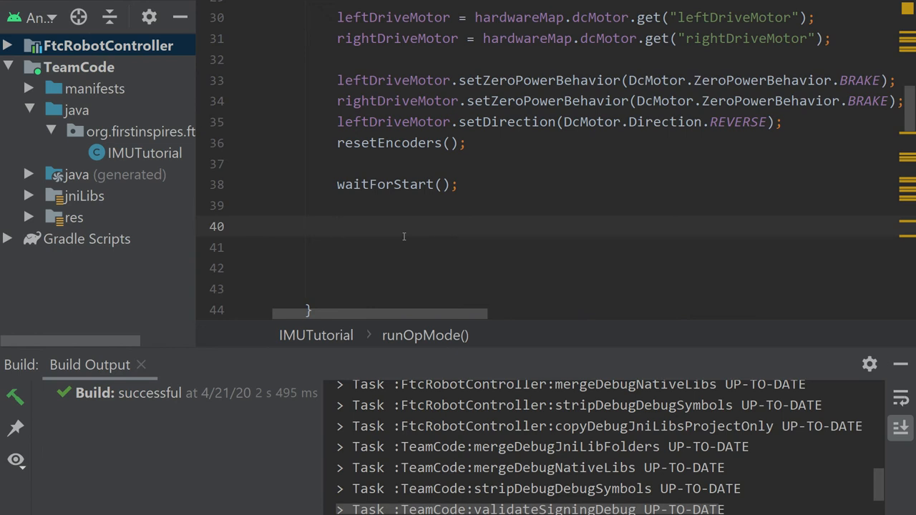
pyautogui.click(336, 227)
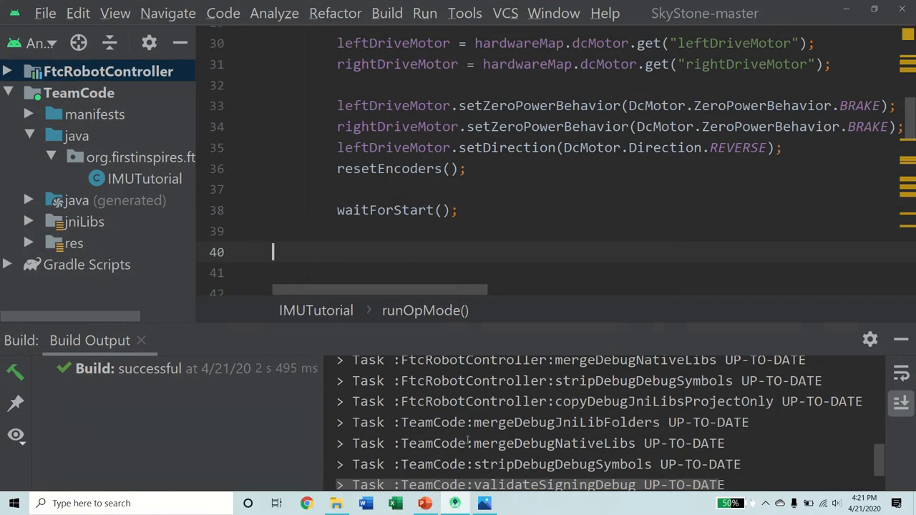
# Step: Draw crossing axis lines over the expansion hub picture in Photos, then minimize it
pyautogui.click(484, 503)
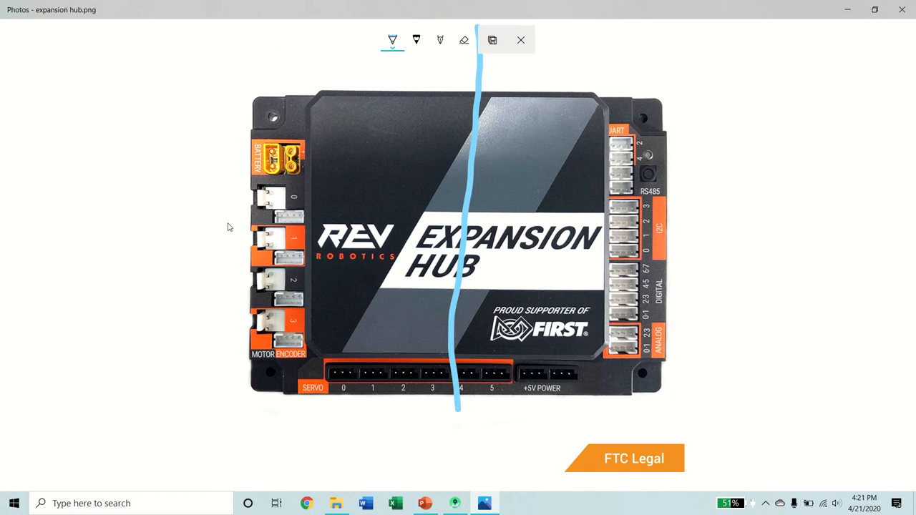
pyautogui.moveTo(246, 253); pyautogui.dragTo(562, 270)
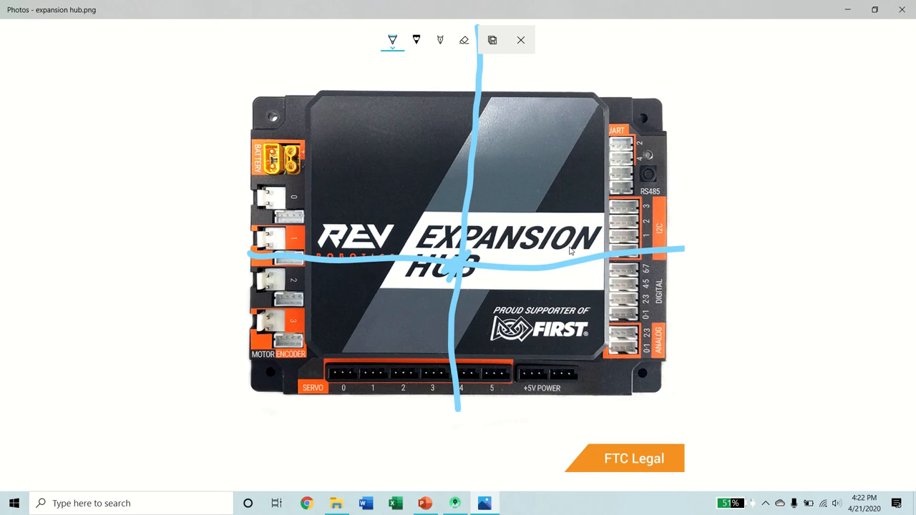
pyautogui.moveTo(460, 322)
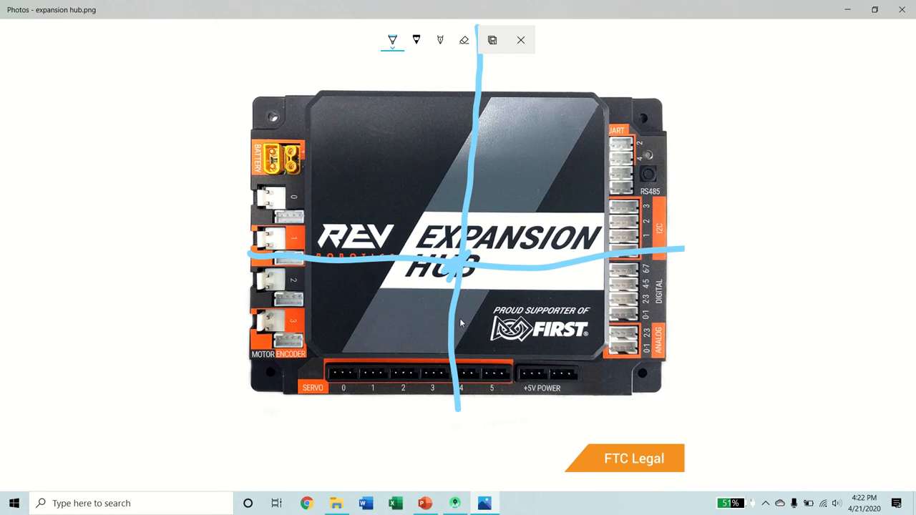
pyautogui.moveTo(141, 201)
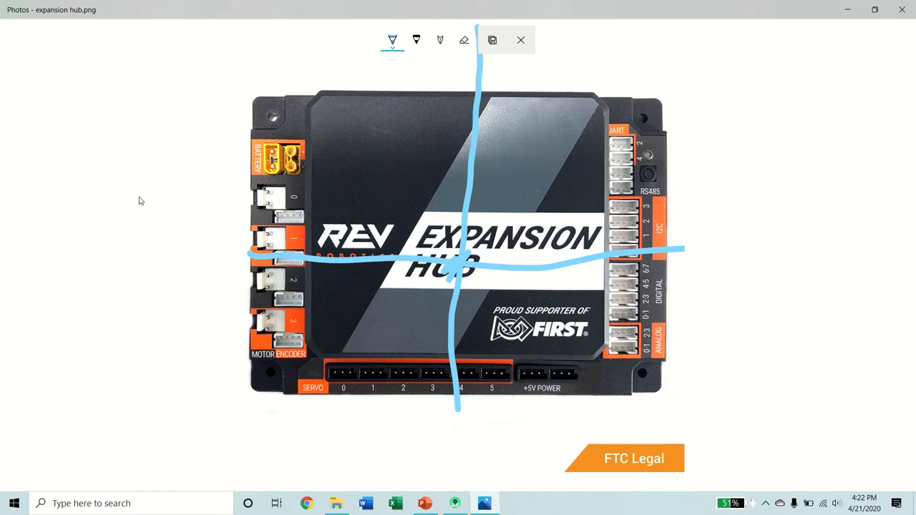
pyautogui.moveTo(367, 267)
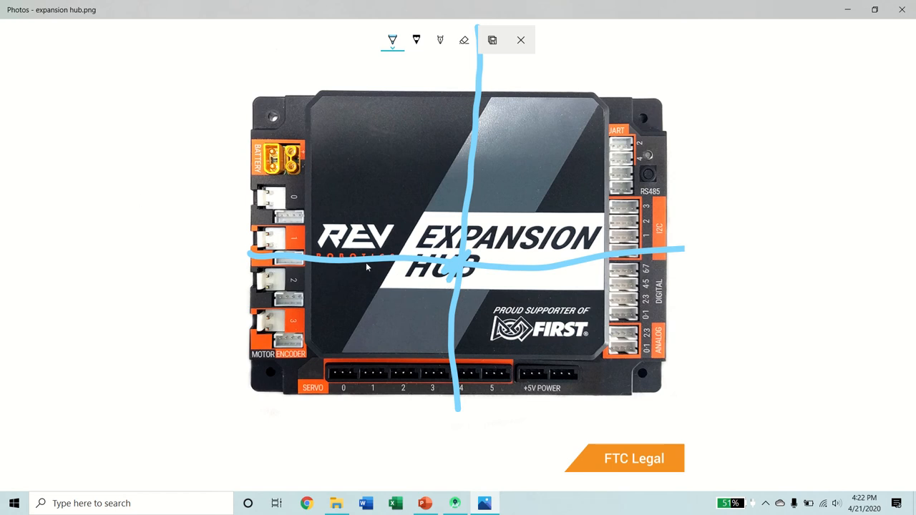
pyautogui.moveTo(573, 290)
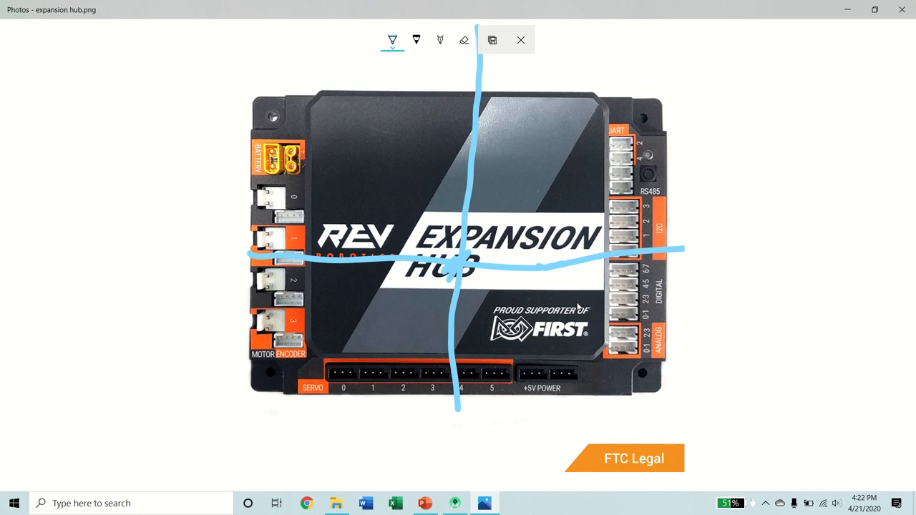
pyautogui.moveTo(516, 159)
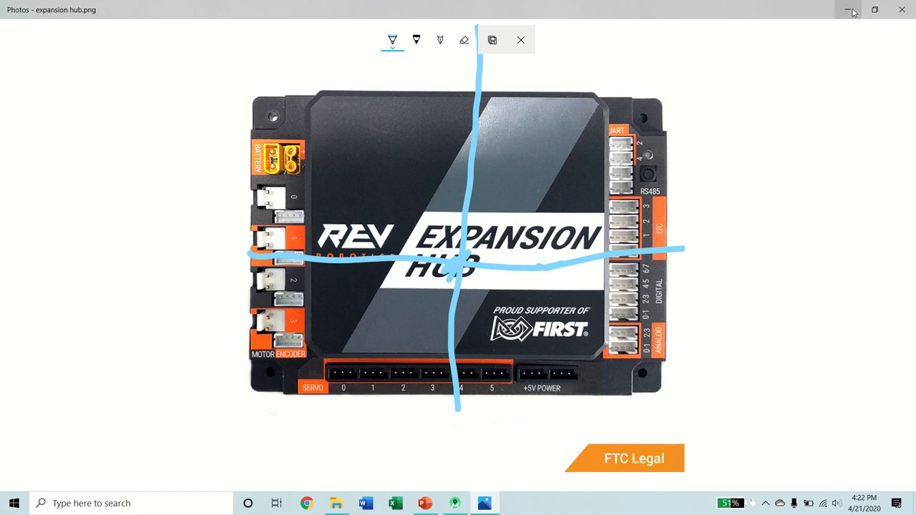
pyautogui.click(850, 10)
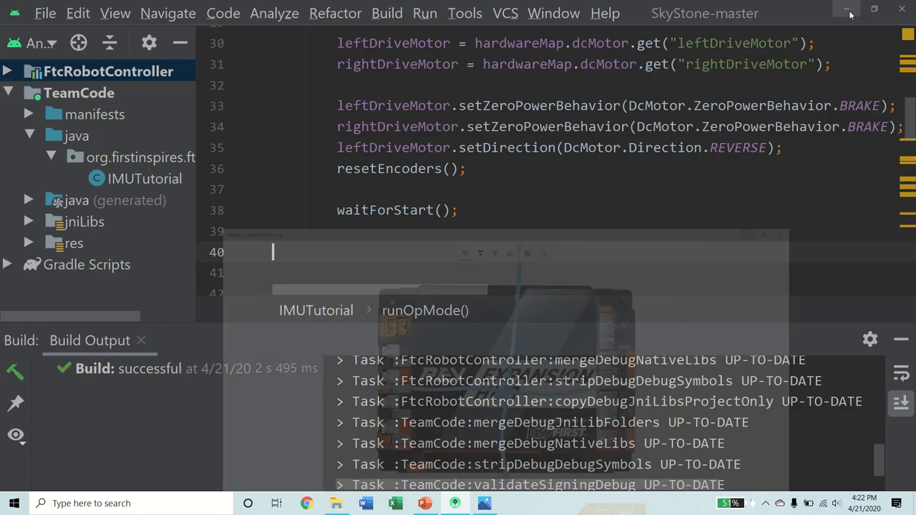
# Step: Call imu.getAngularOrientation with AxesReference.INTRINSIC, AxesOrder.ZYX and an AngleUnit argument
pyautogui.click(115, 13)
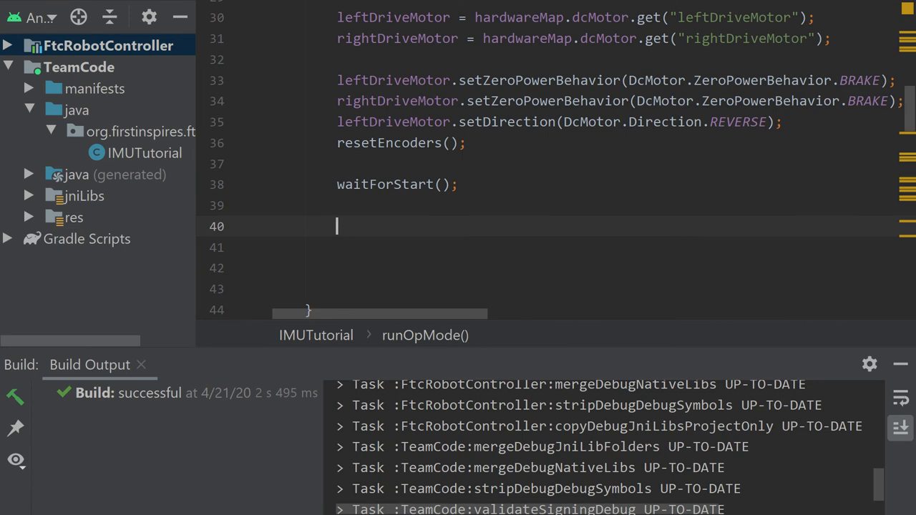
pyautogui.write('imu.')
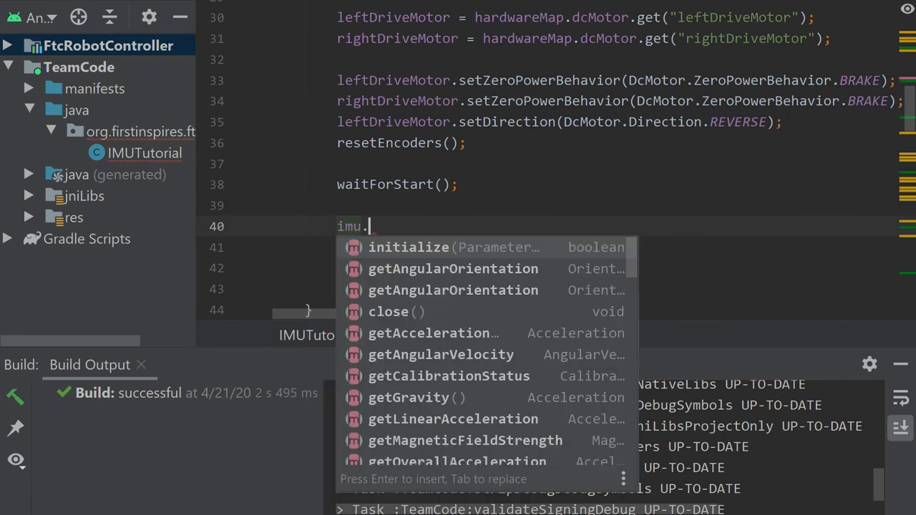
pyautogui.moveTo(453, 290)
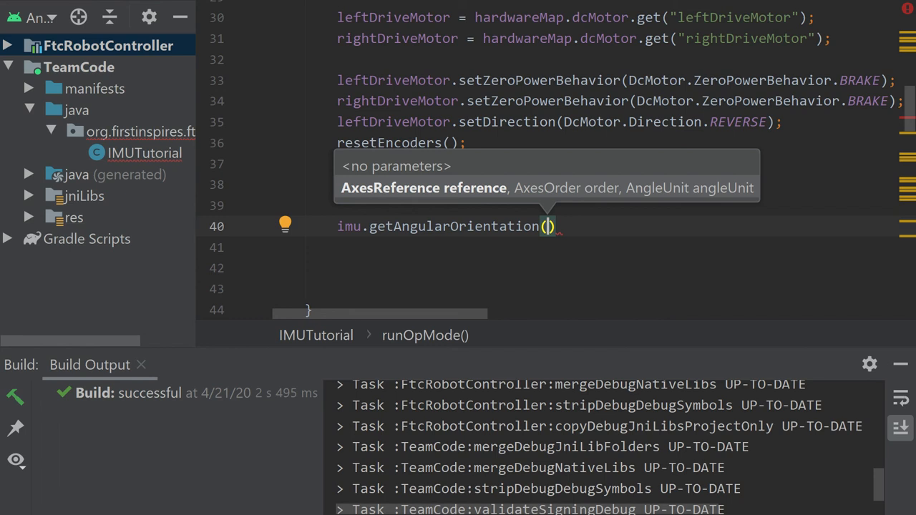
pyautogui.write('AxesReference.INTRINSIC,')
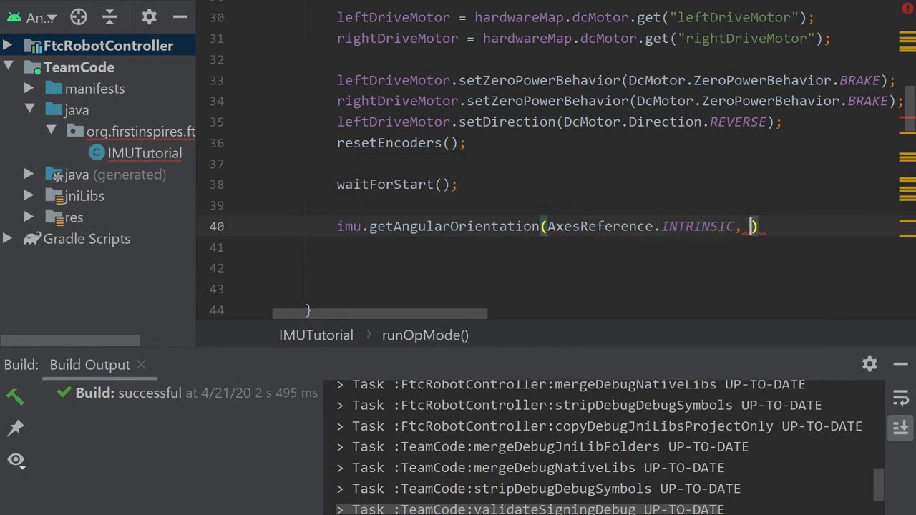
pyautogui.write('AX')
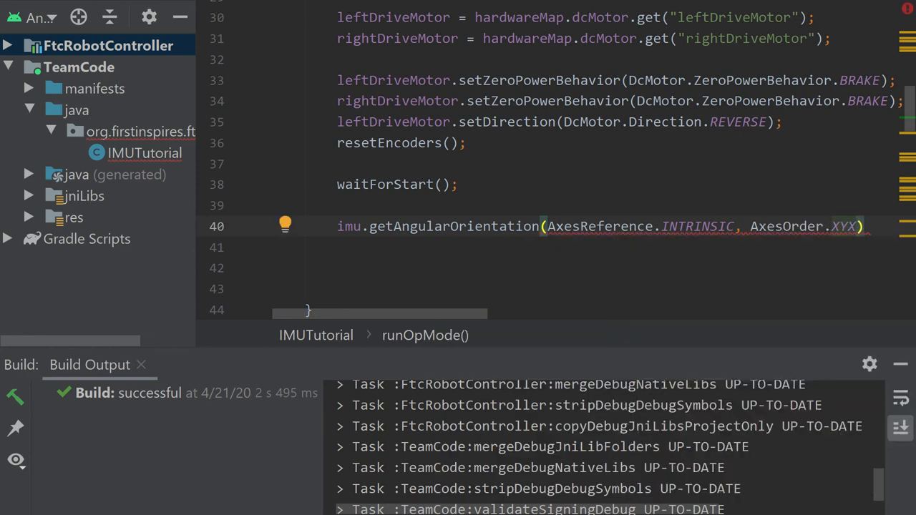
pyautogui.write('ZYX,')
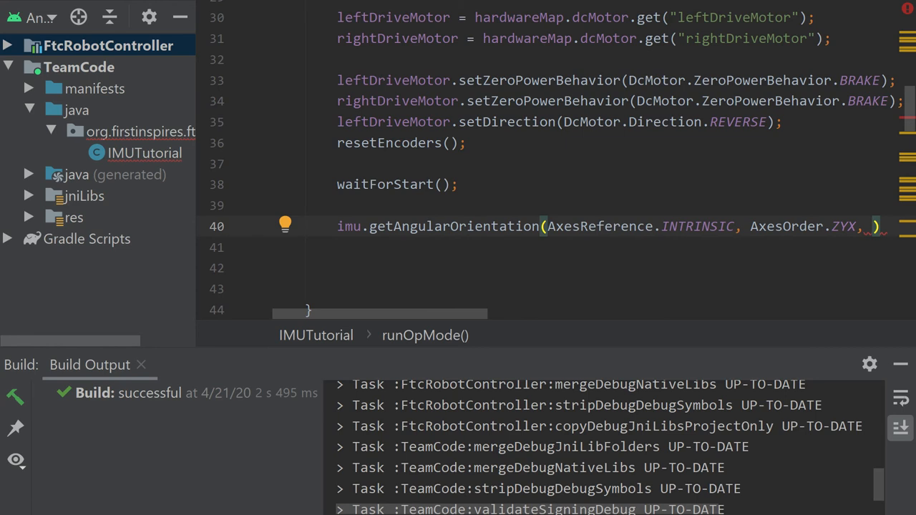
pyautogui.write('AngleUni')
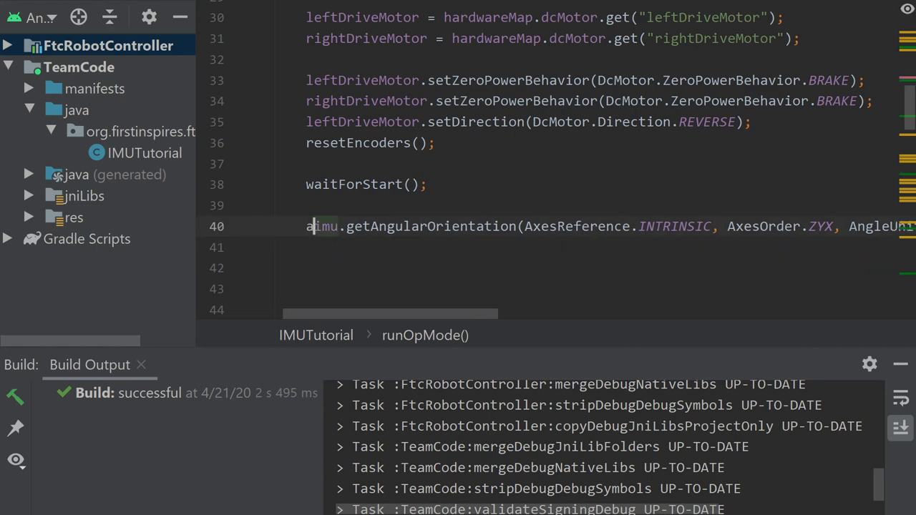
# Step: Prefix line 40 with 'angles =' and scroll down toward driveForward
pyautogui.write('ngles =')
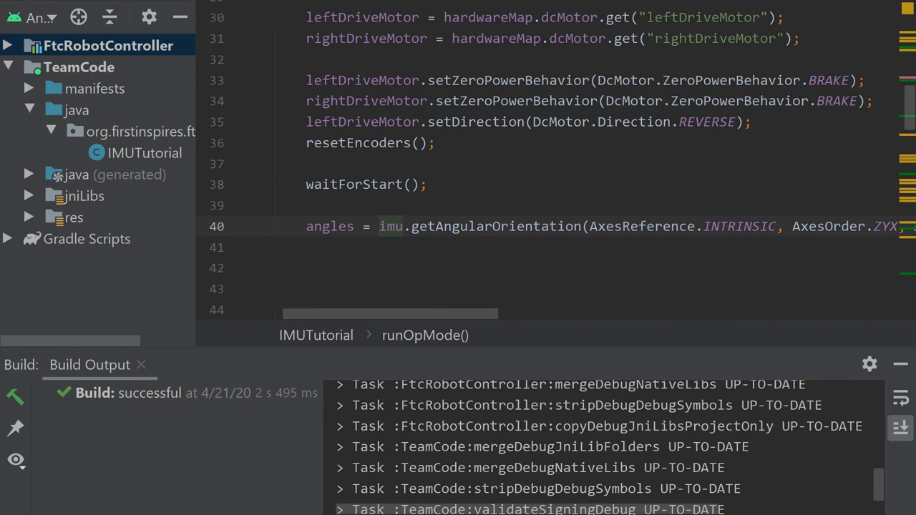
pyautogui.scroll(-3)
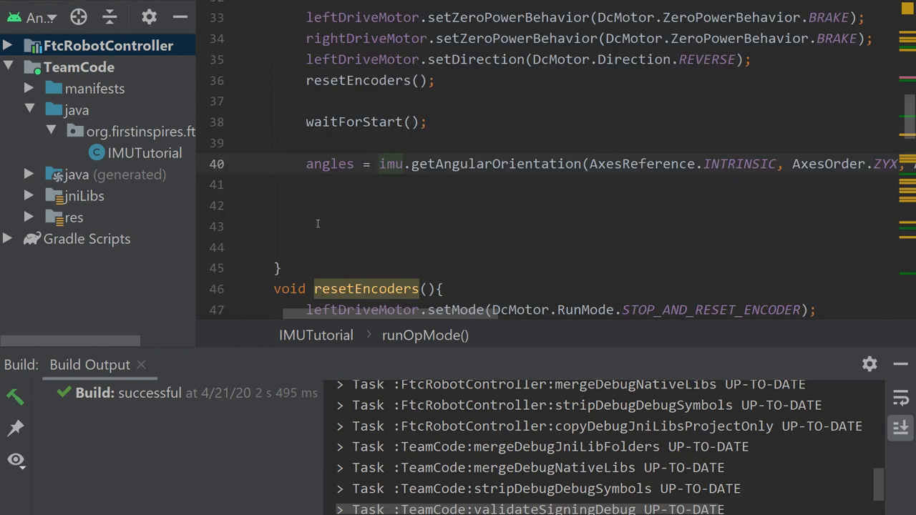
pyautogui.moveTo(339, 186)
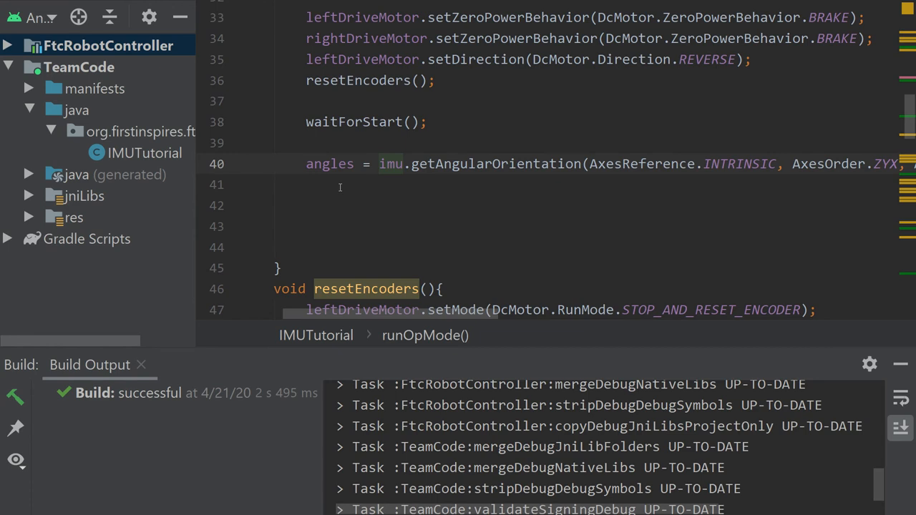
pyautogui.scroll(-3)
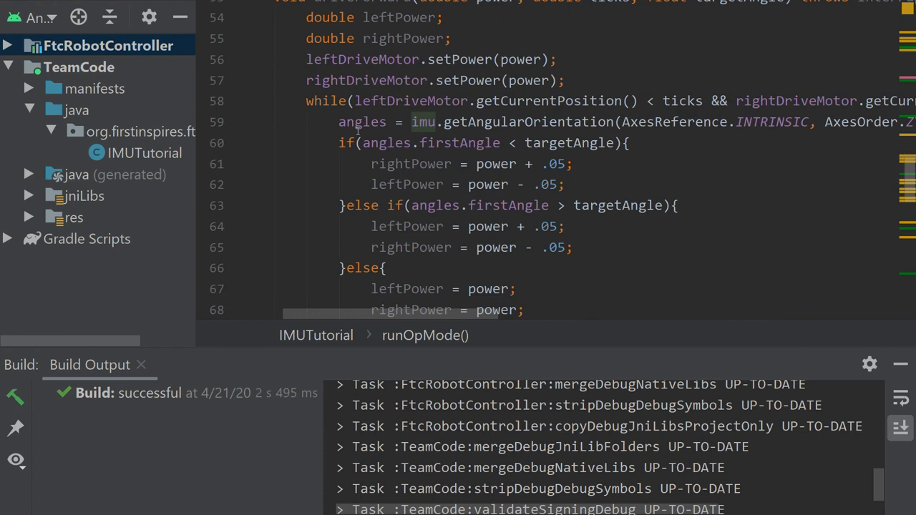
pyautogui.scroll(3)
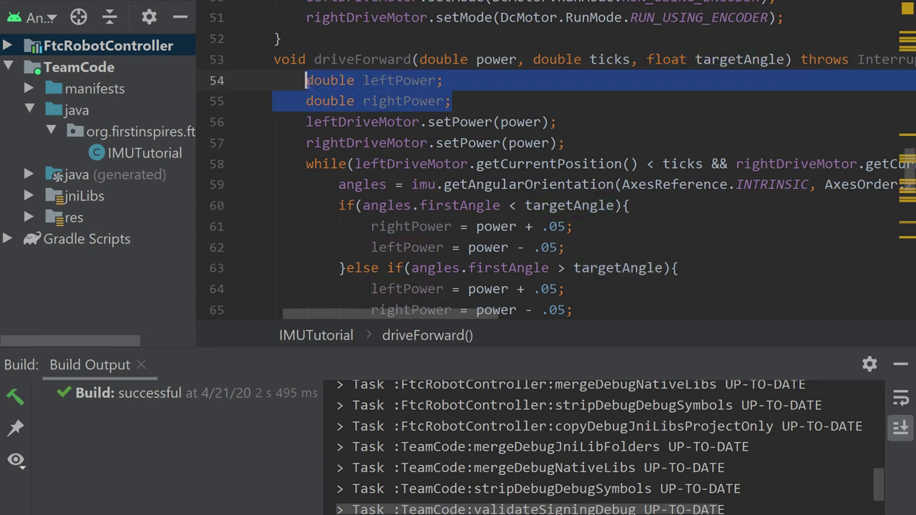
pyautogui.click(517, 122)
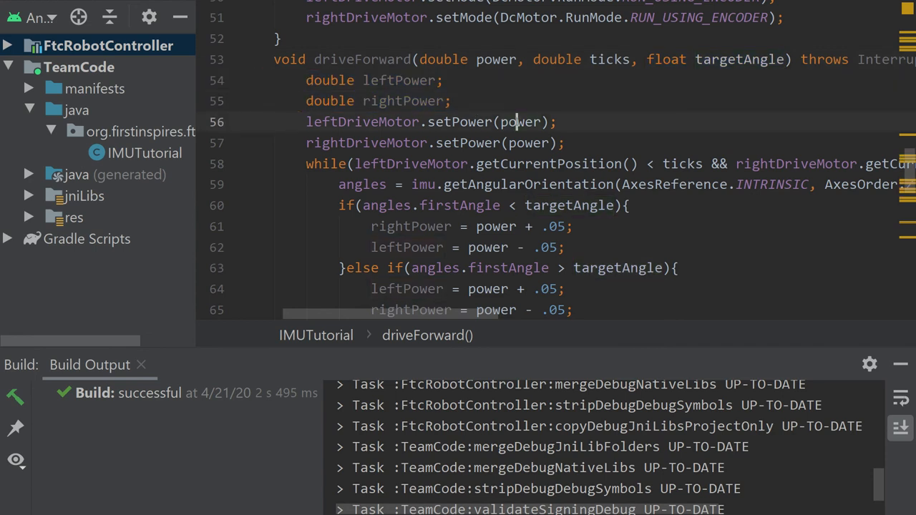
pyautogui.click(568, 142)
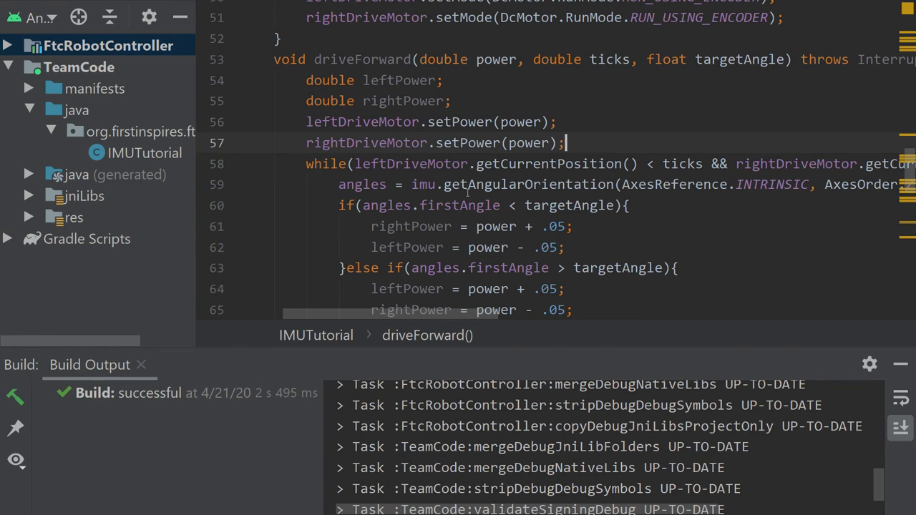
pyautogui.moveTo(355, 164)
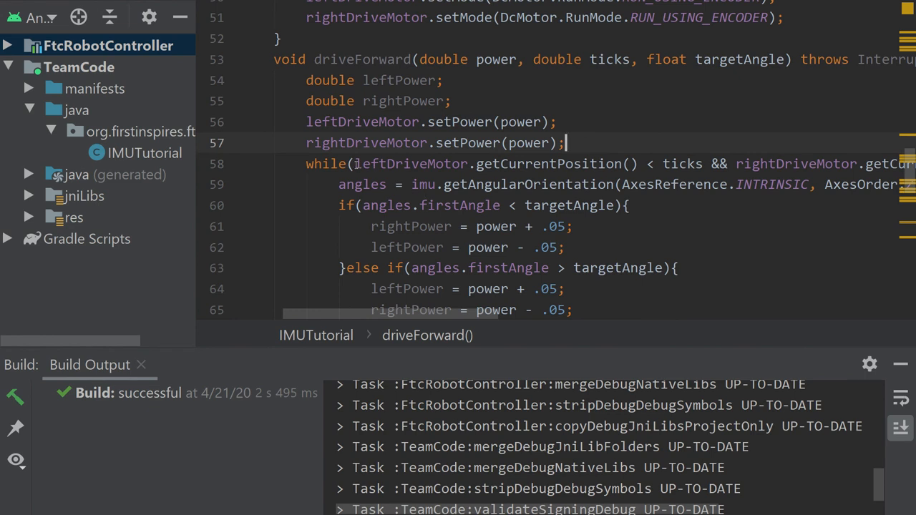
pyautogui.click(687, 164)
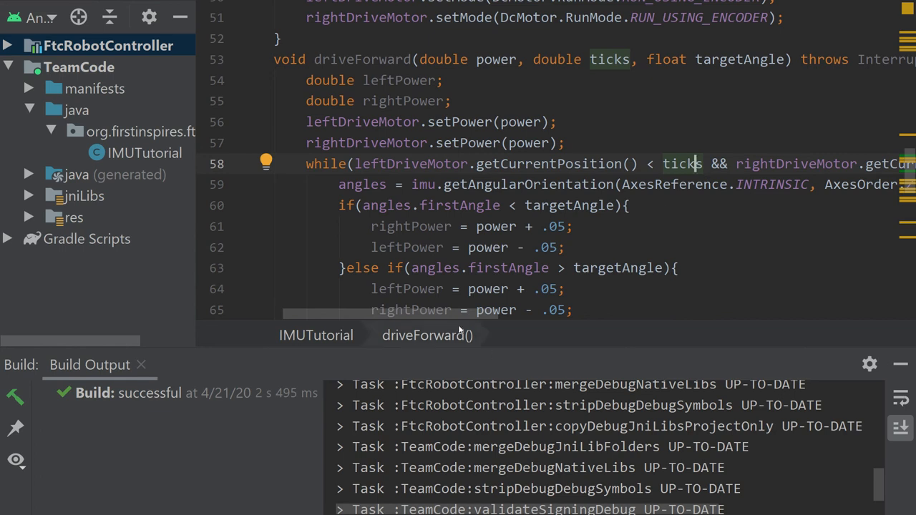
pyautogui.hscroll(3)
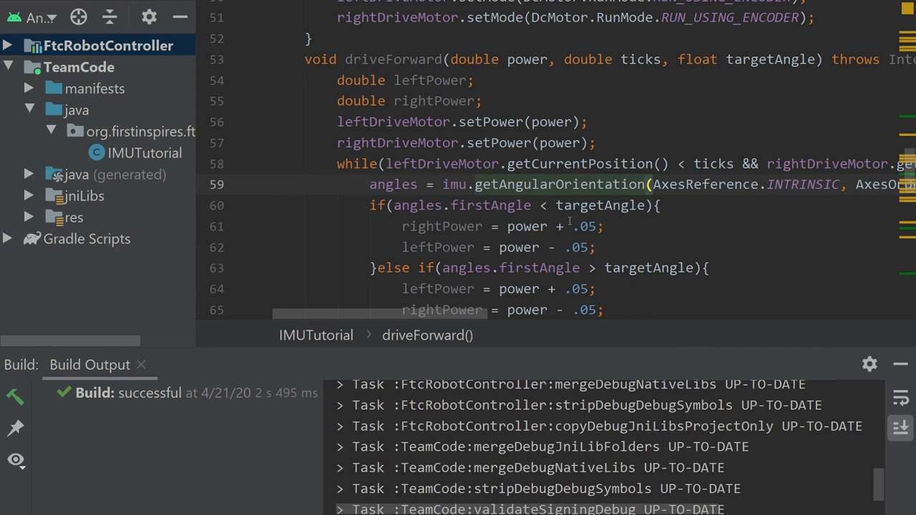
pyautogui.scroll(-3)
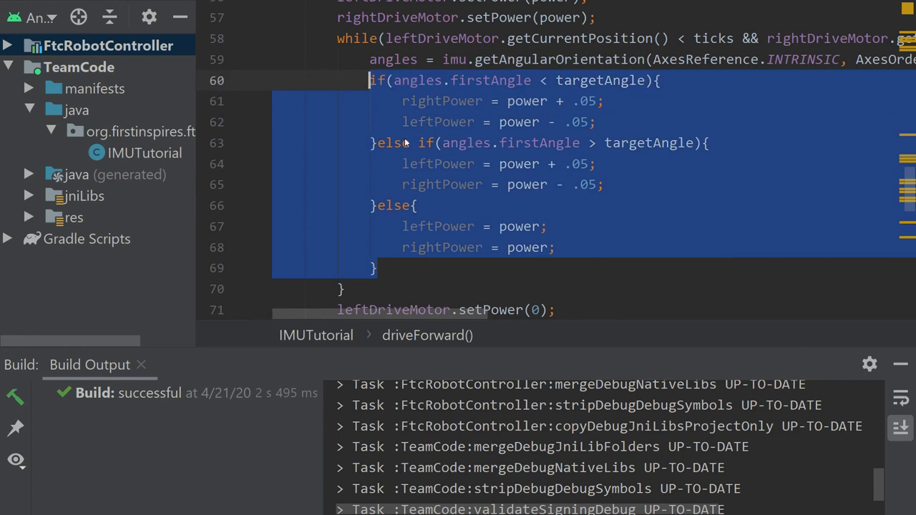
pyautogui.moveTo(516, 248)
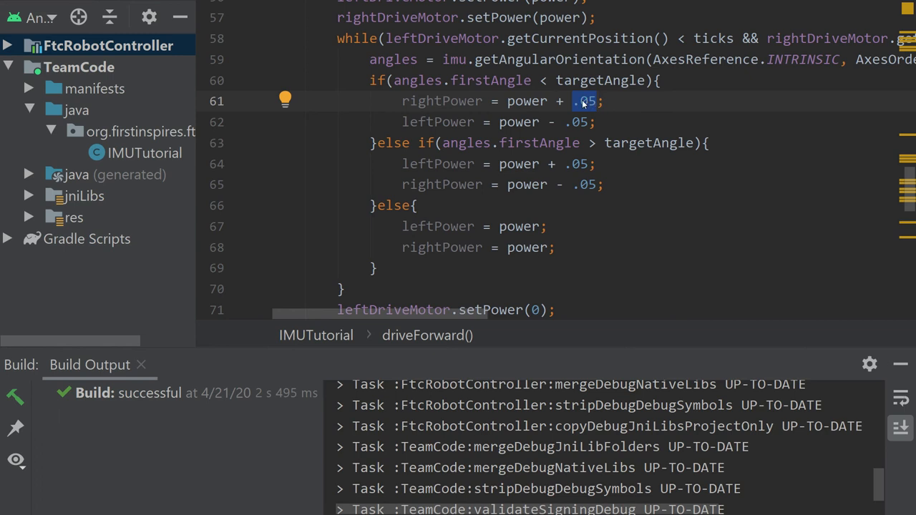
pyautogui.moveTo(586, 104)
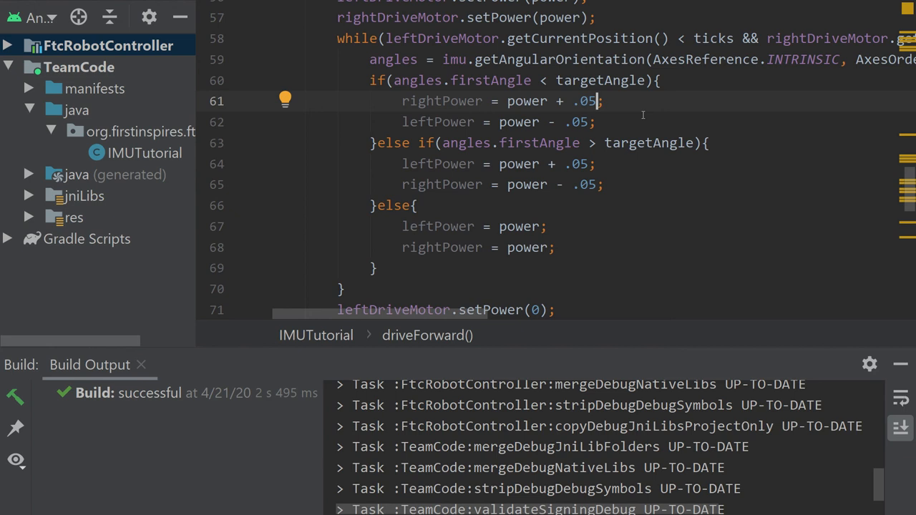
pyautogui.click(595, 122)
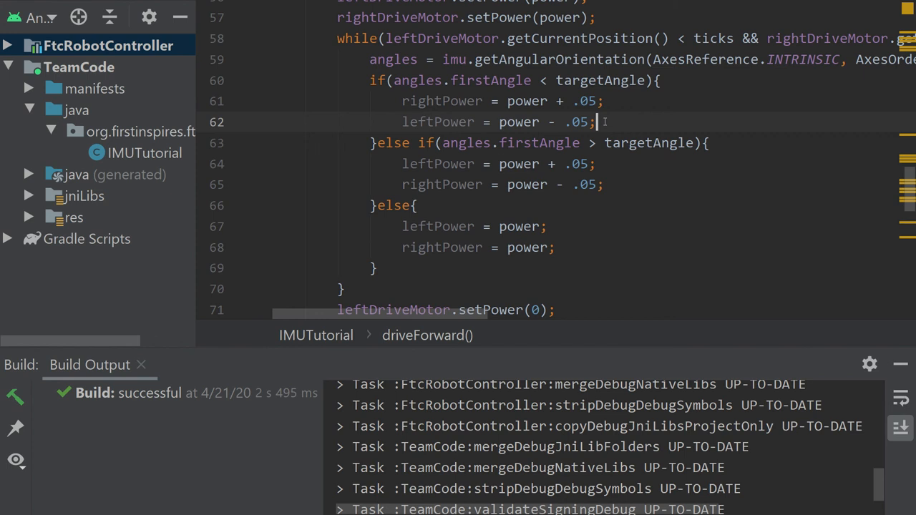
pyautogui.scroll(-3)
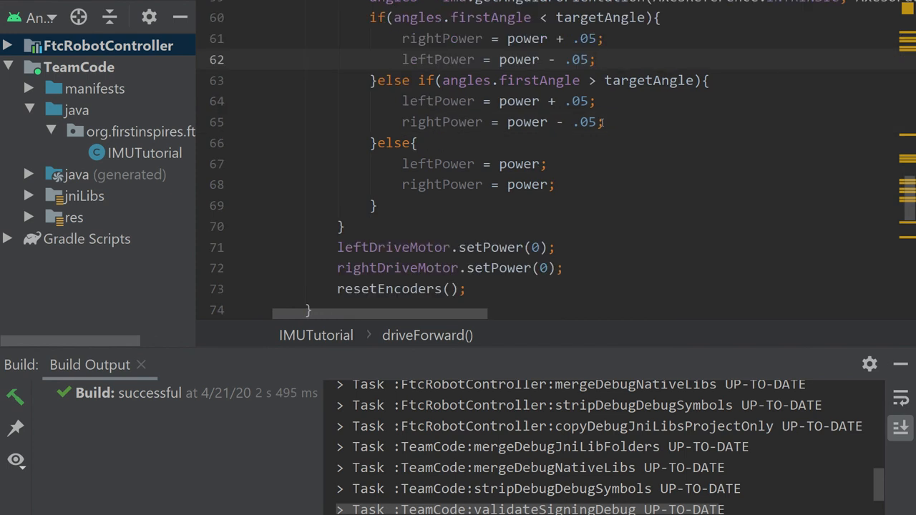
pyautogui.scroll(3)
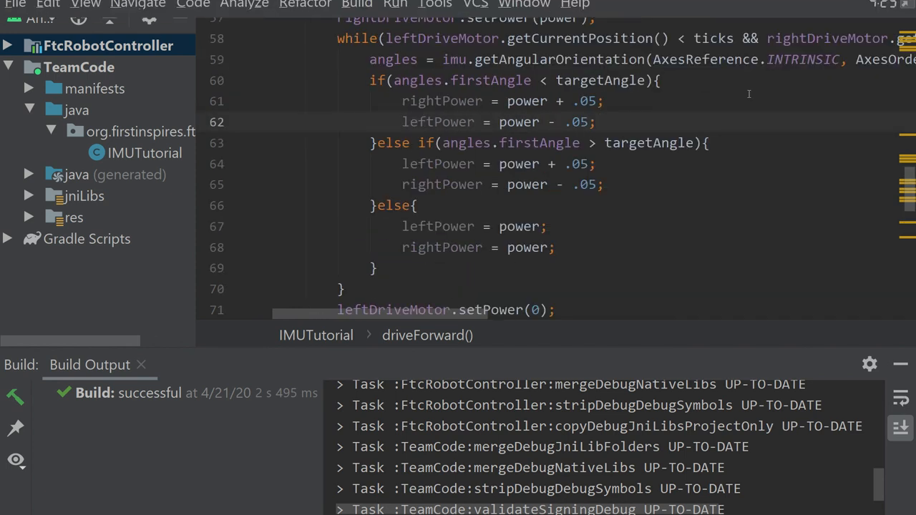
pyautogui.scroll(-3)
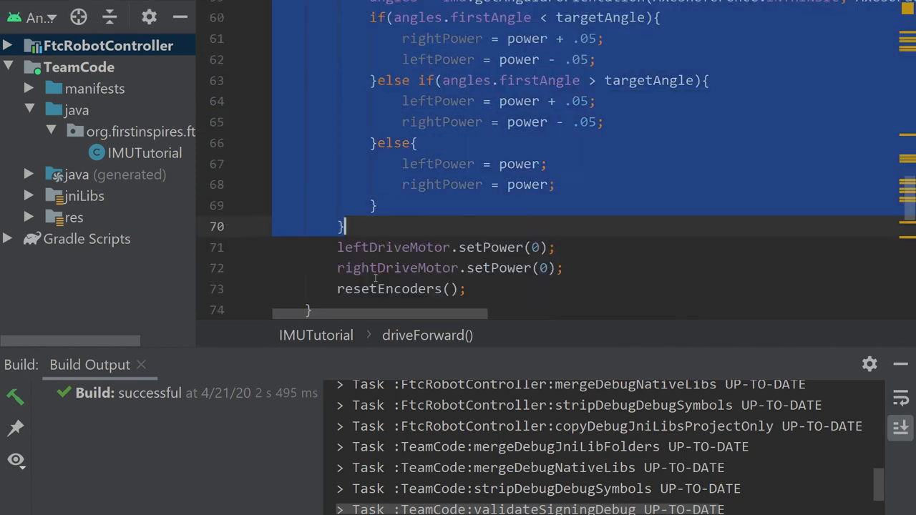
pyautogui.scroll(-3)
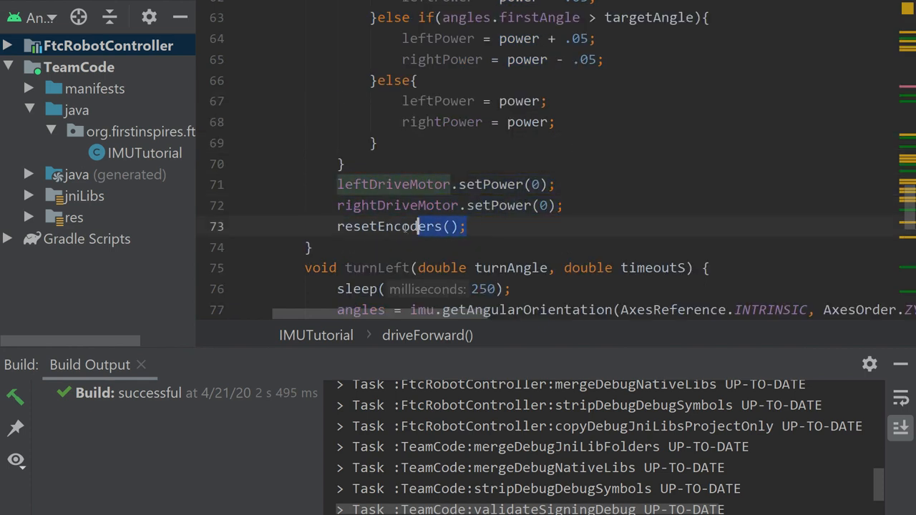
pyautogui.click(503, 226)
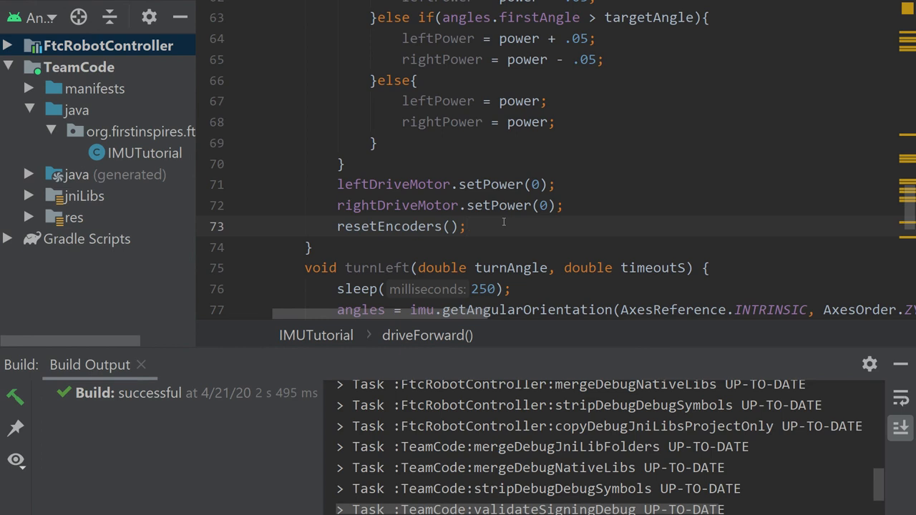
pyautogui.click(467, 226)
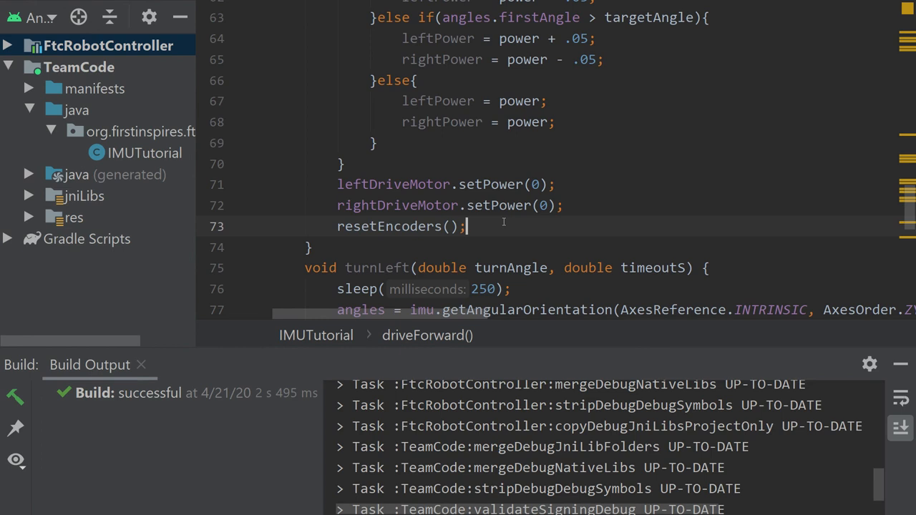
pyautogui.scroll(3)
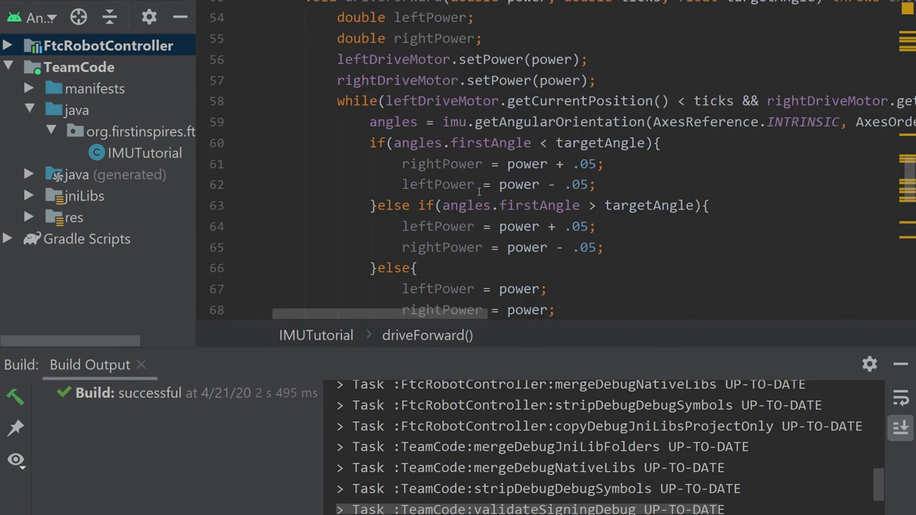
pyautogui.scroll(3)
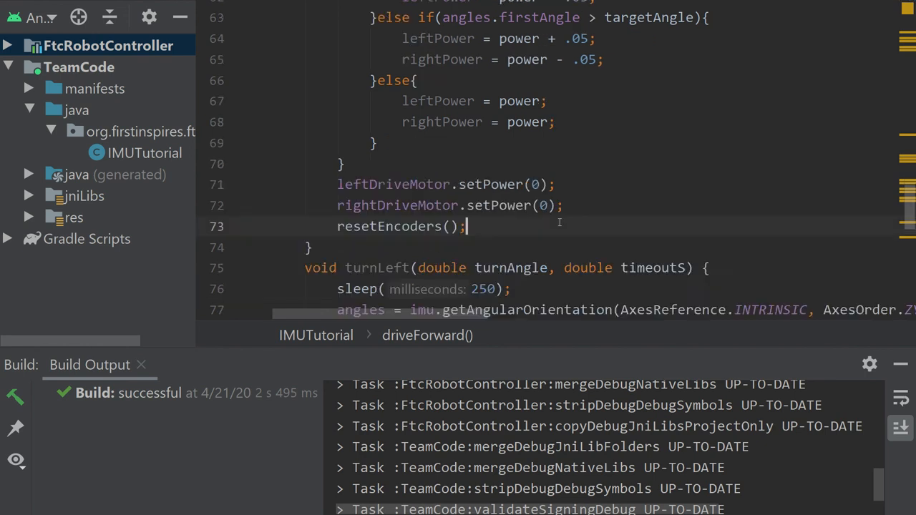
pyautogui.scroll(-3)
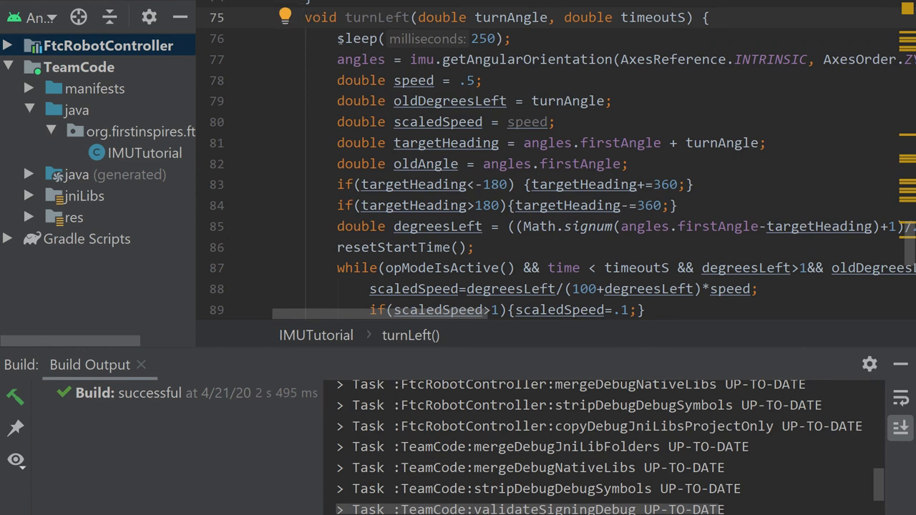
pyautogui.moveTo(336, 38)
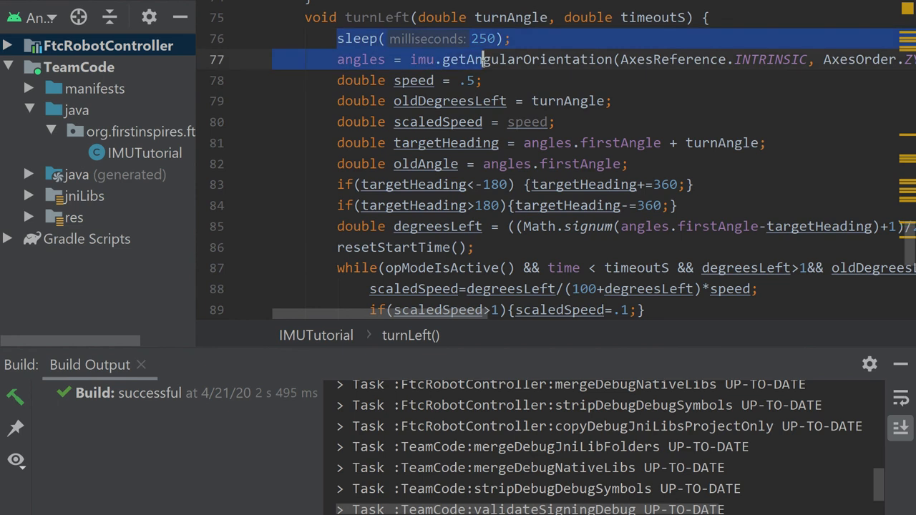
pyautogui.click(510, 38)
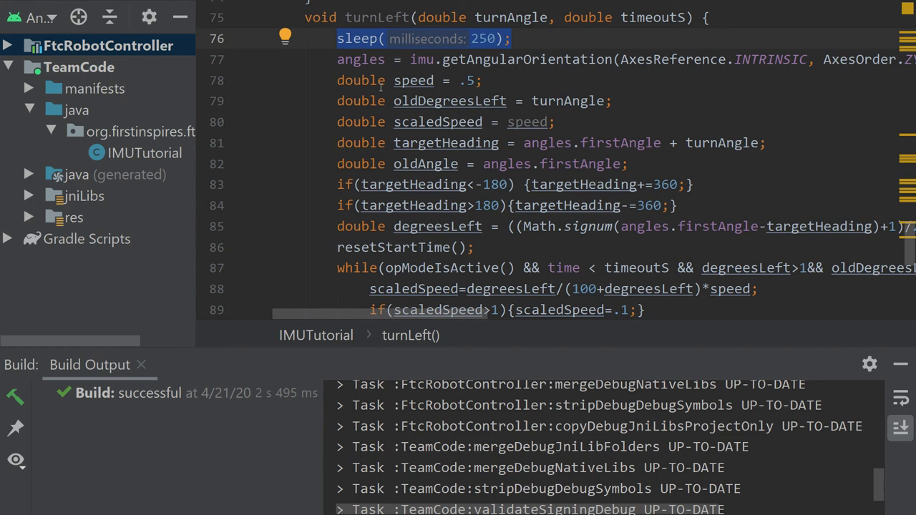
pyautogui.click(337, 80)
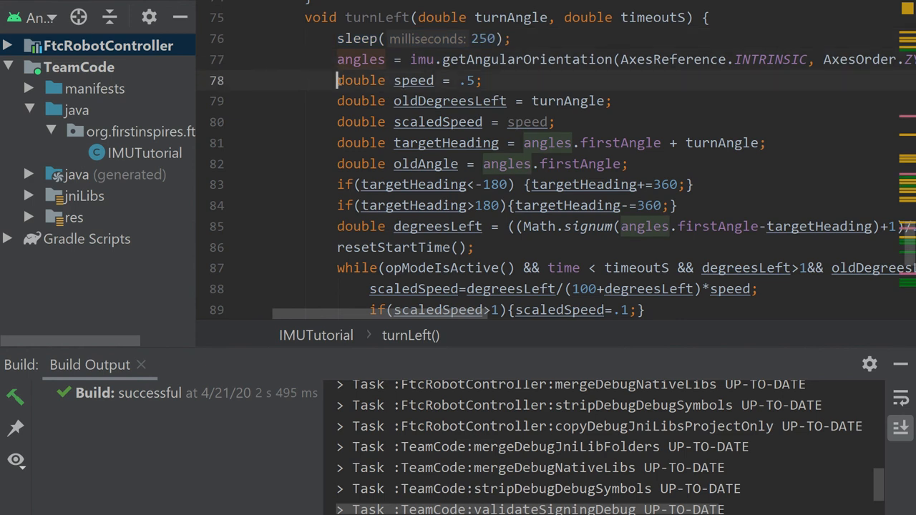
pyautogui.moveTo(337, 80); pyautogui.dragTo(679, 205)
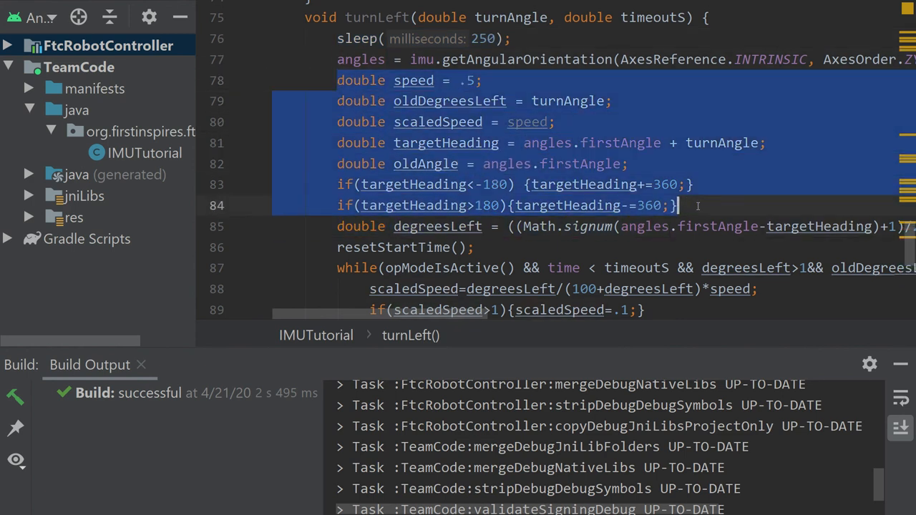
pyautogui.click(628, 164)
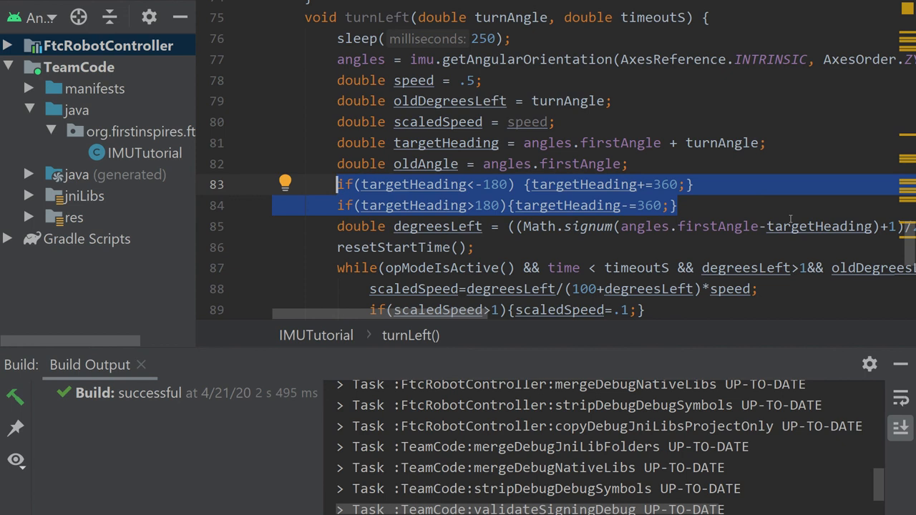
pyautogui.moveTo(764, 240)
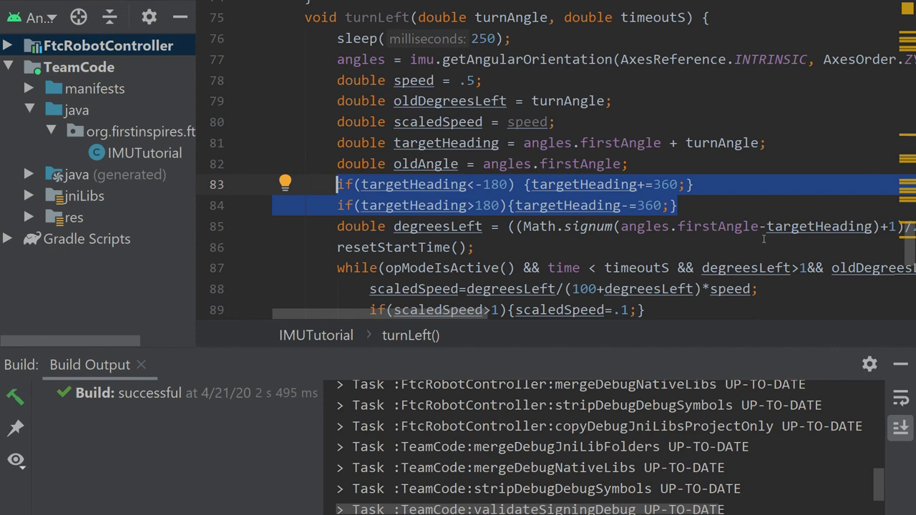
pyautogui.click(738, 205)
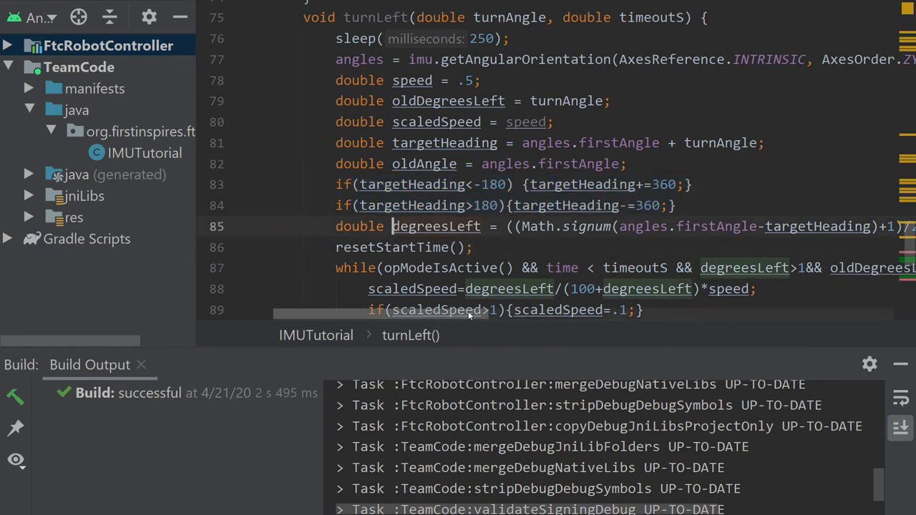
pyautogui.hscroll(3)
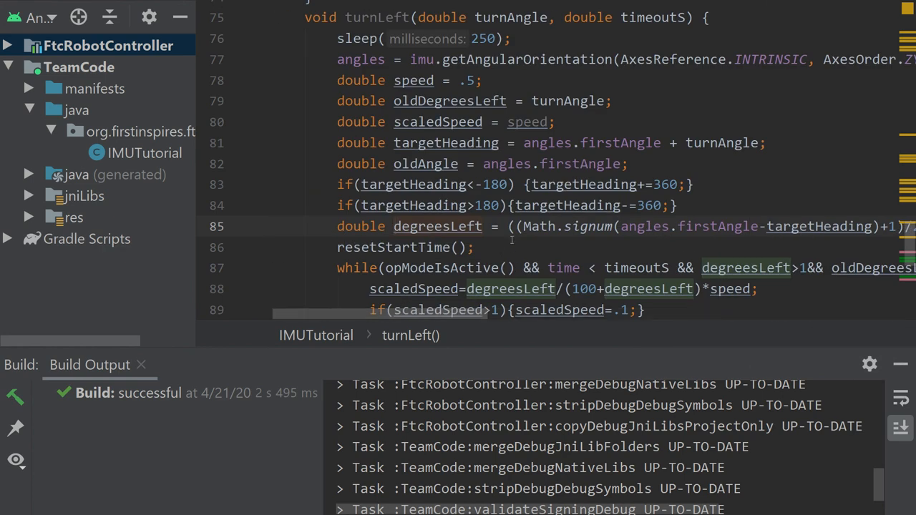
pyautogui.click(509, 226)
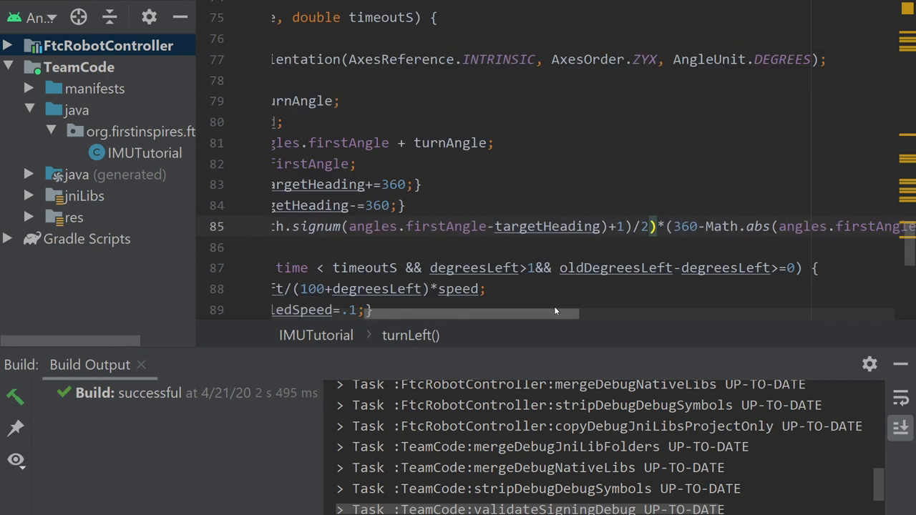
pyautogui.hscroll(-3)
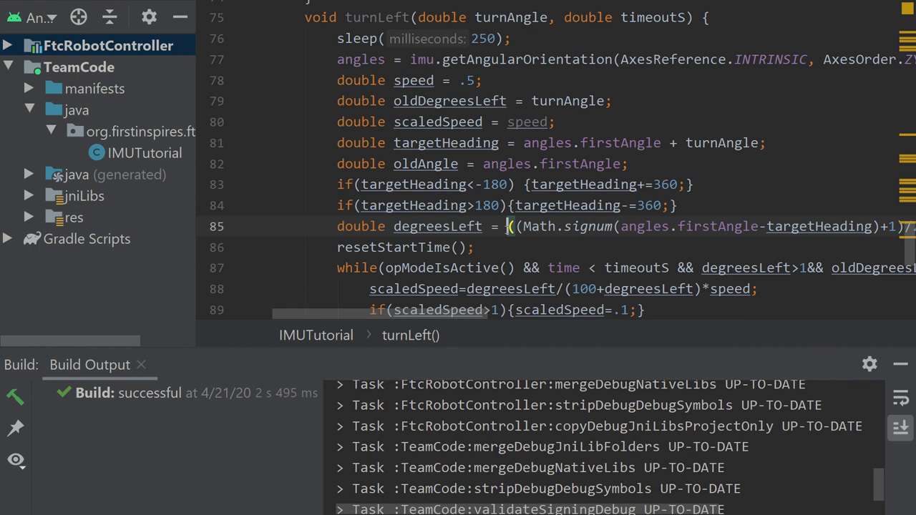
pyautogui.scroll(-3)
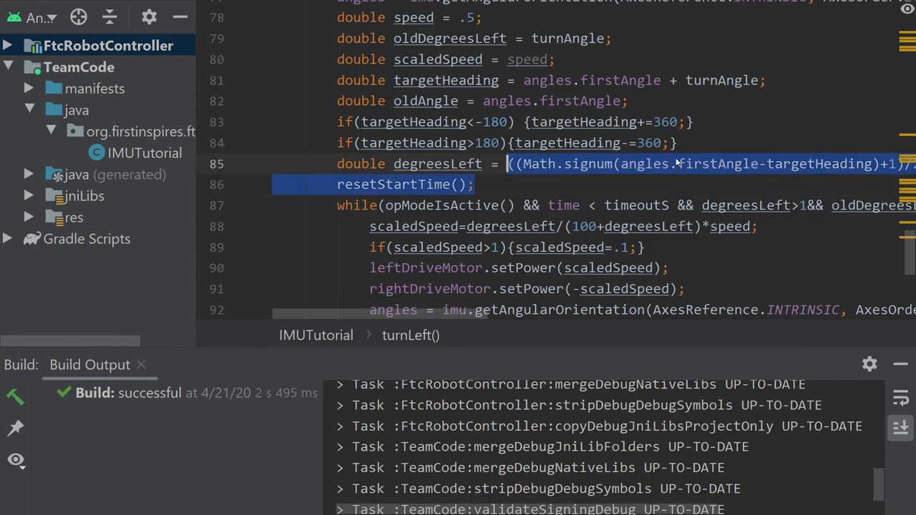
pyautogui.click(508, 163)
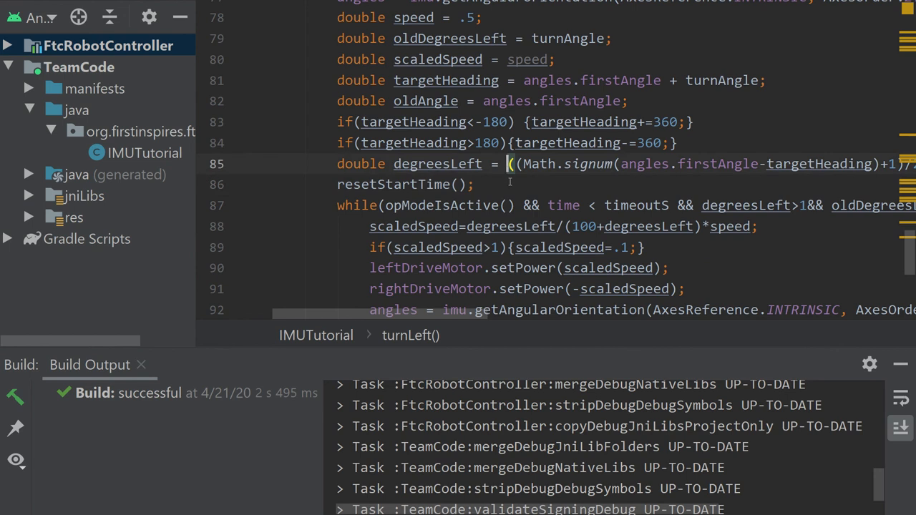
pyautogui.write('(')
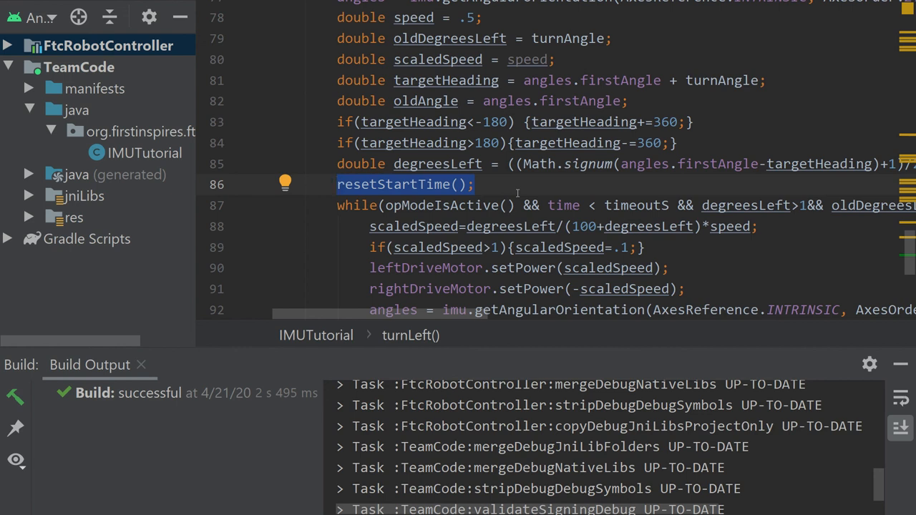
pyautogui.scroll(-3)
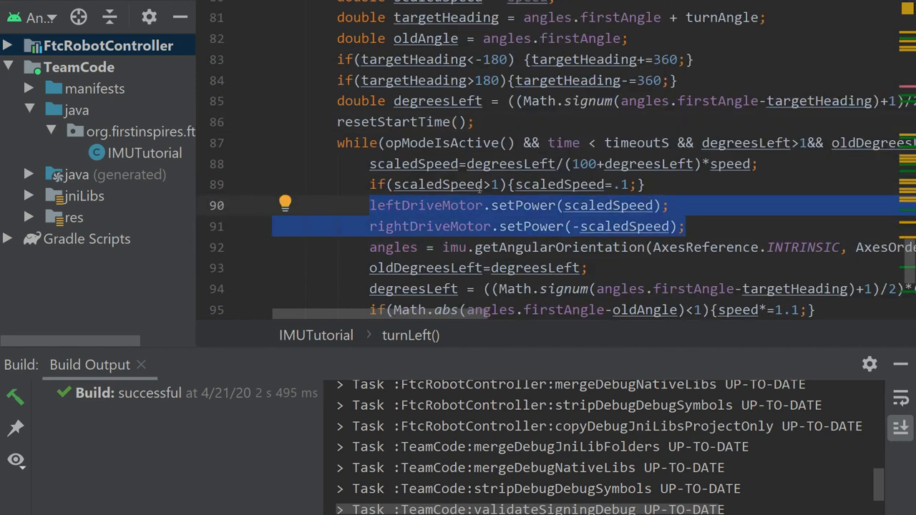
pyautogui.click(644, 184)
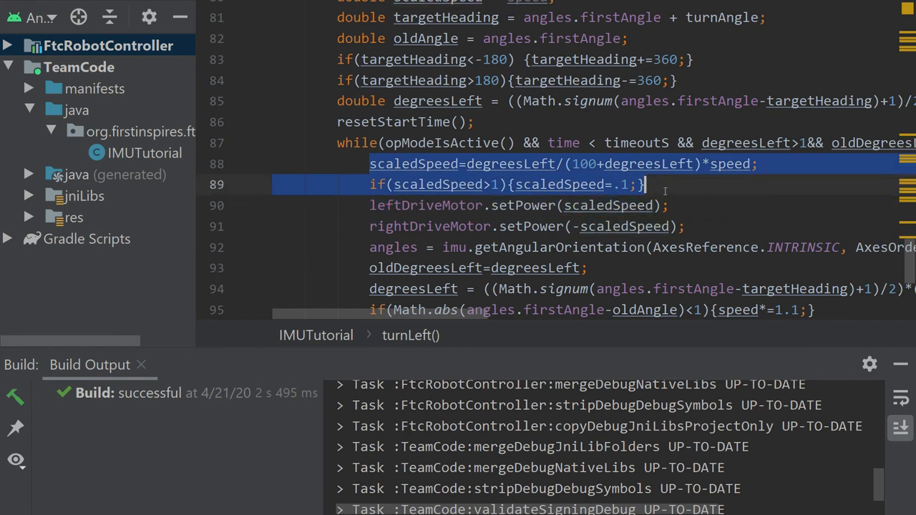
pyautogui.click(644, 185)
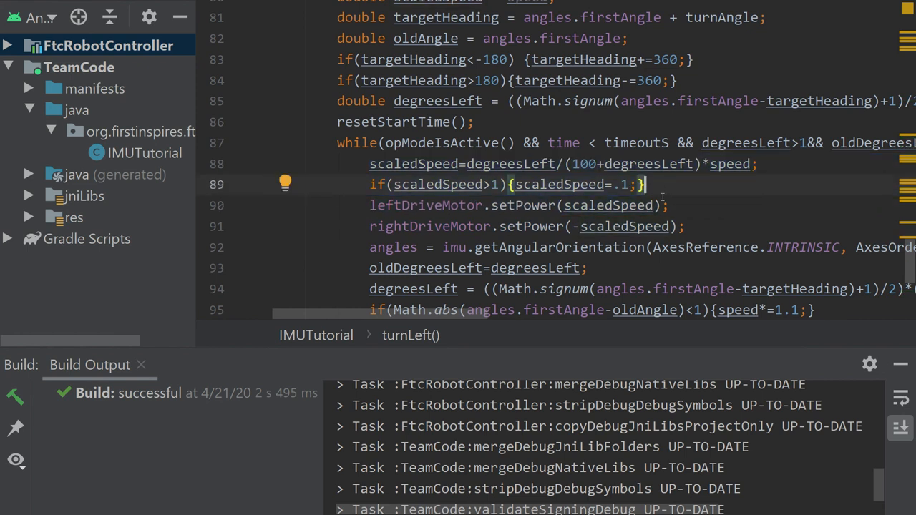
pyautogui.scroll(-3)
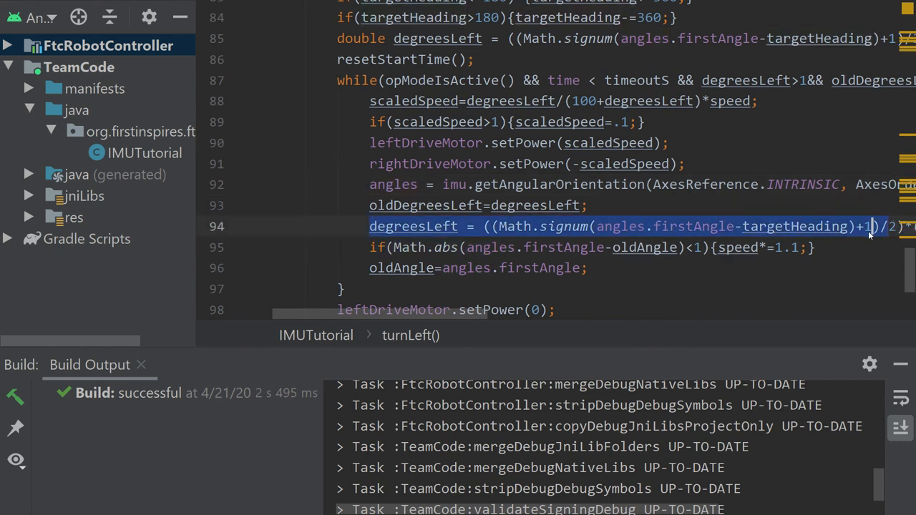
pyautogui.hscroll(3)
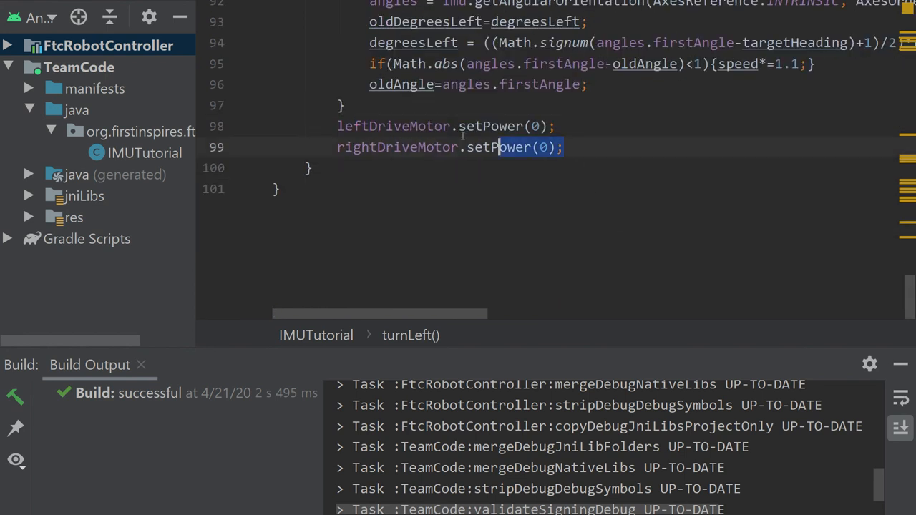
# Step: Add resetEncoders() after rightDriveMotor.setPower(0) in turnLeft, then scroll to the top
pyautogui.click(565, 148)
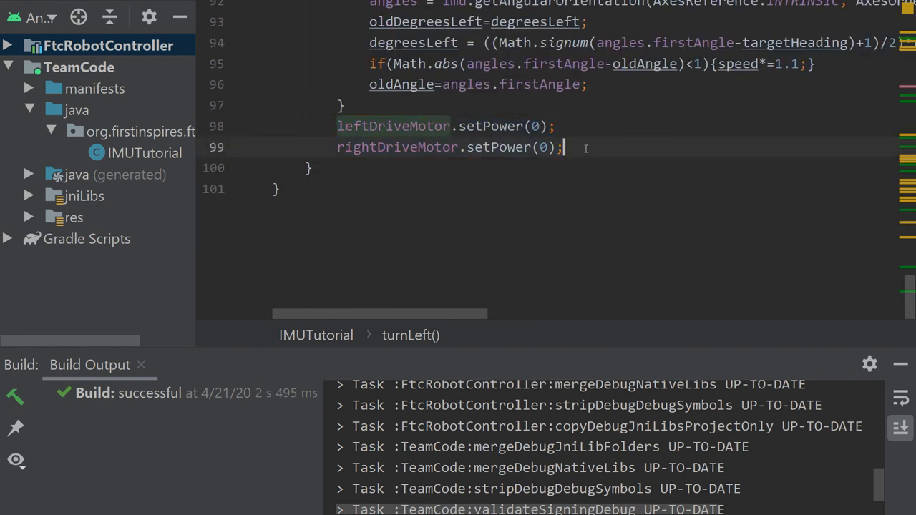
pyautogui.write('res')
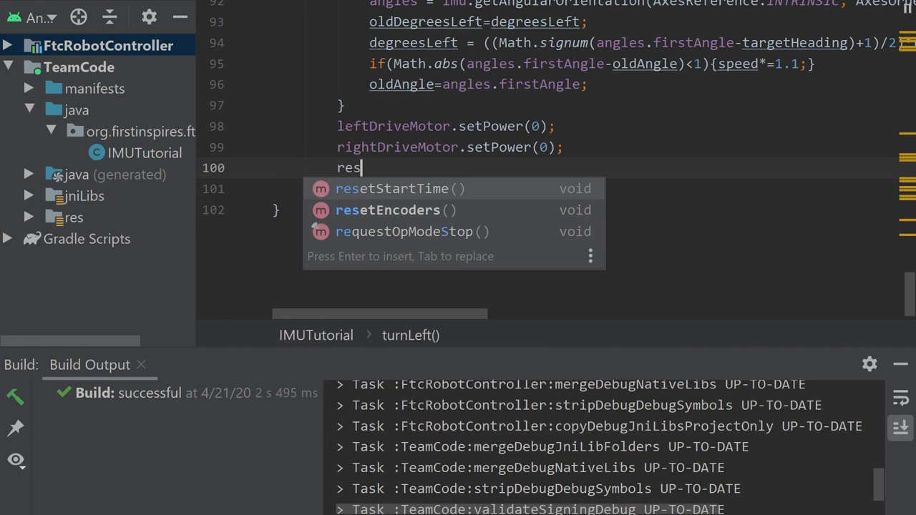
pyautogui.click(387, 210)
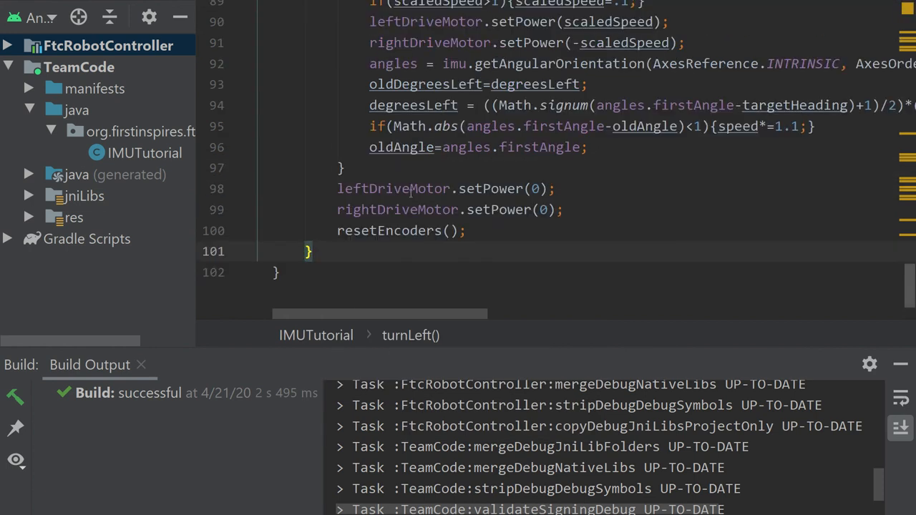
pyautogui.scroll(3)
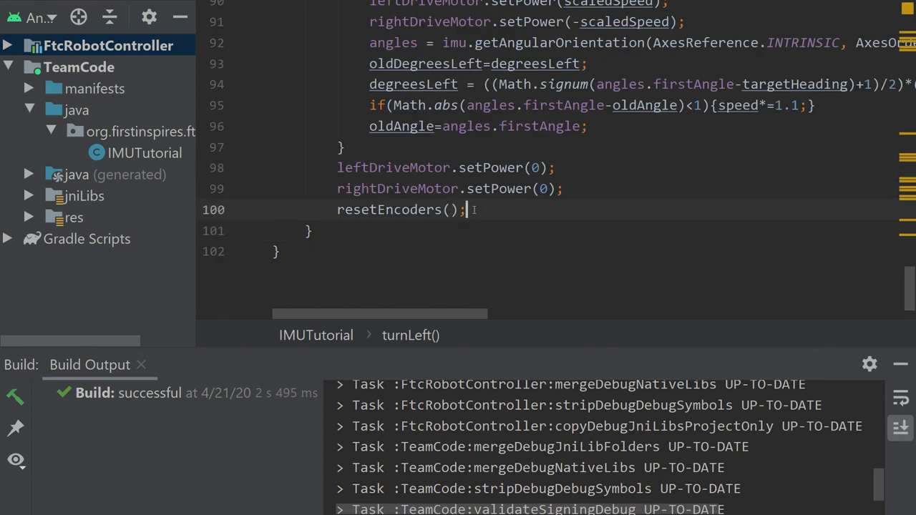
pyautogui.scroll(3)
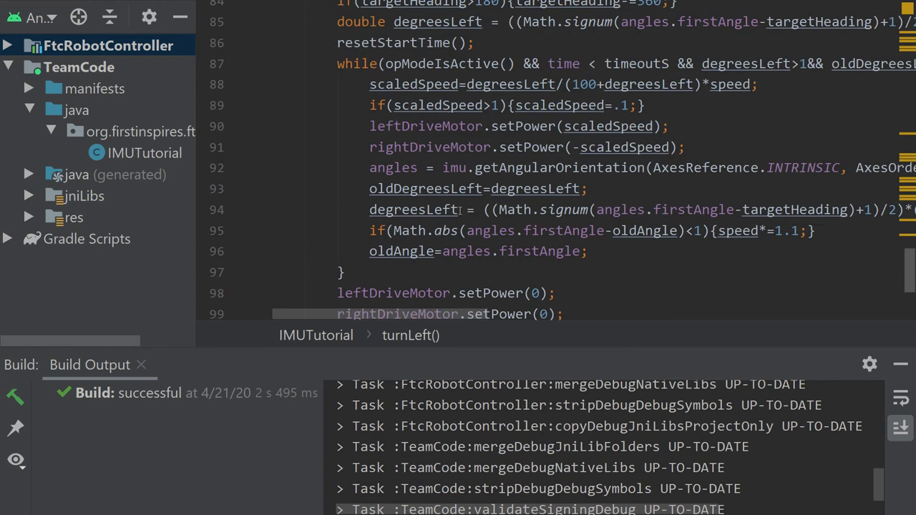
pyautogui.scroll(3)
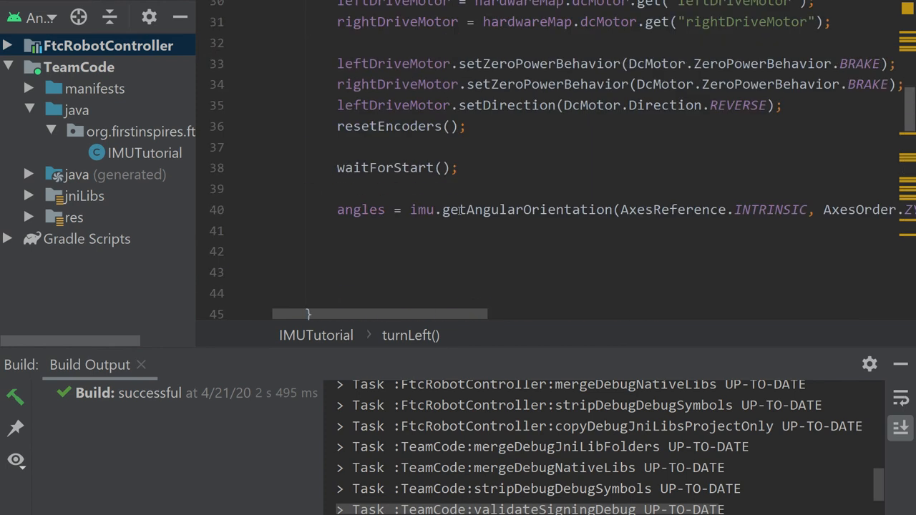
pyautogui.scroll(3)
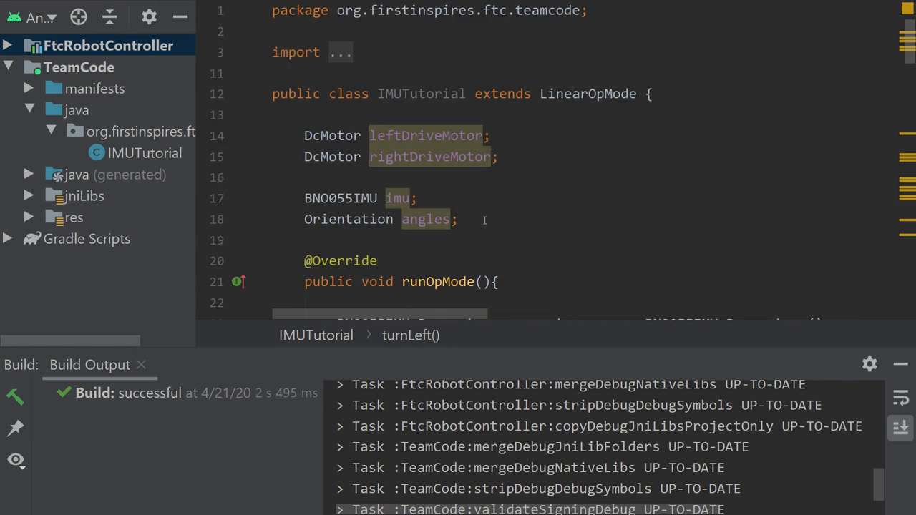